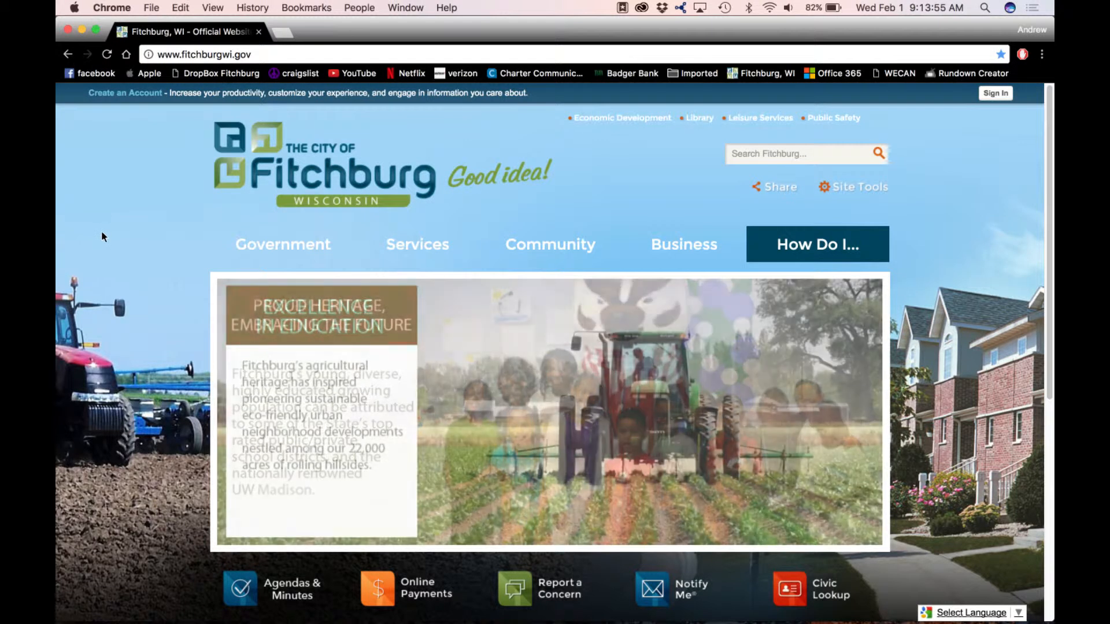
- Scroll down the FACTv department page to see the three community channel links
scroll("down", 3)
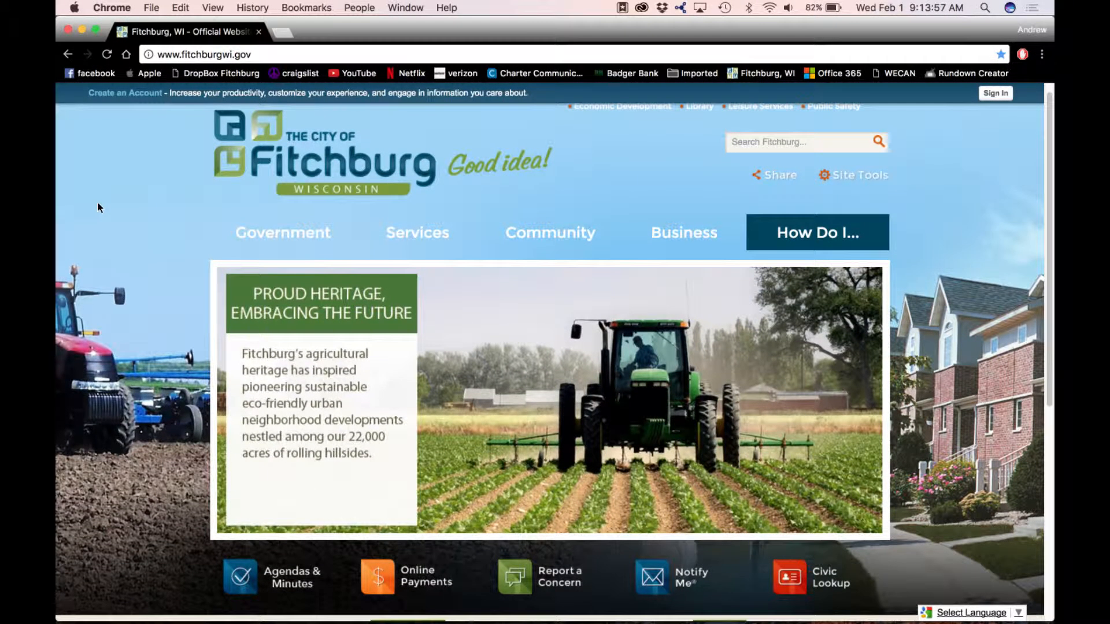
scroll("down", 3)
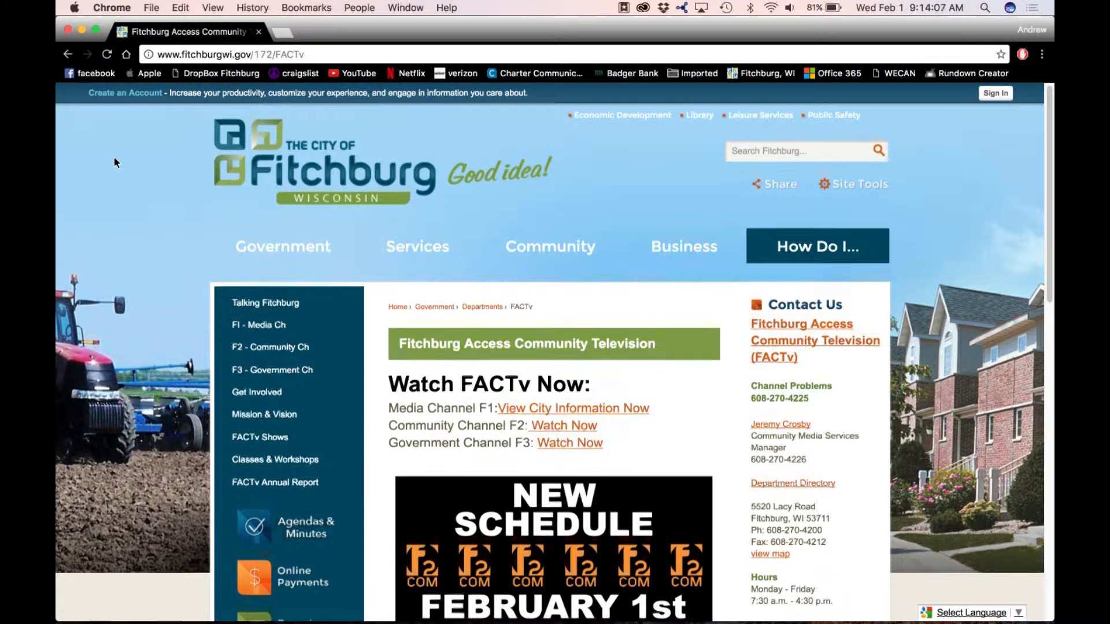
scroll("down", 3)
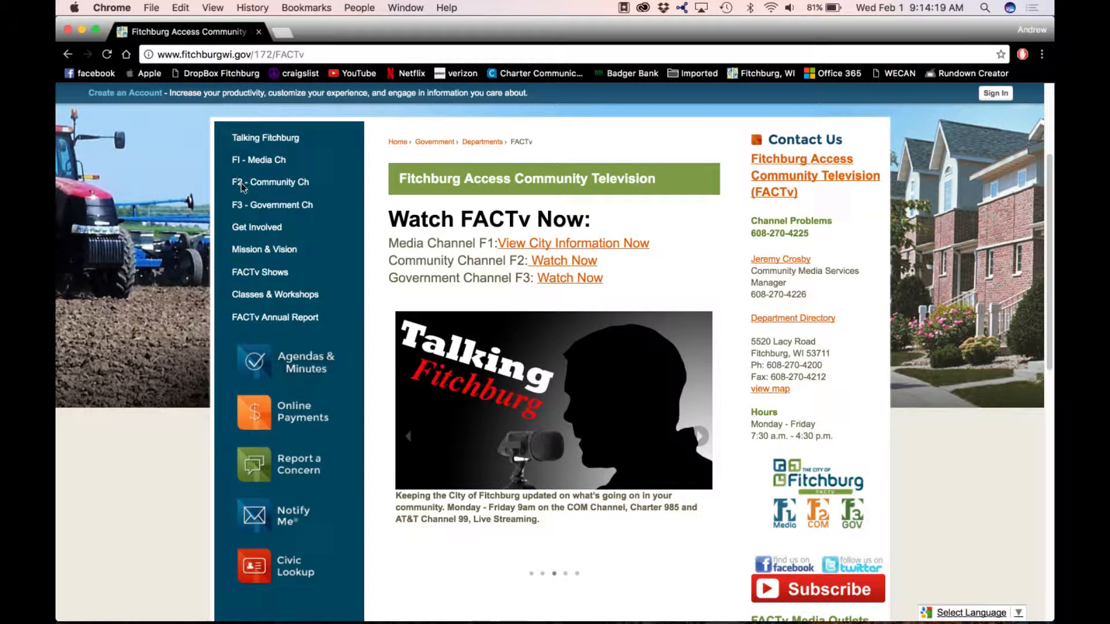
scroll("down", 3)
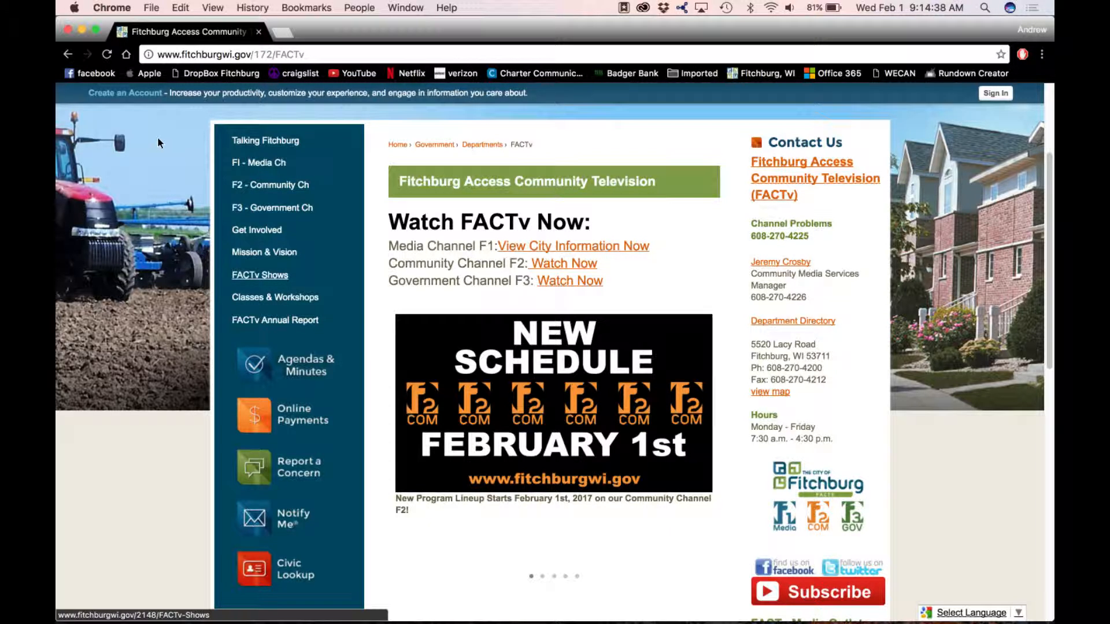
- Go to the FACTv COM Shows page and read through the first show tiles and air times
left_click(259, 275)
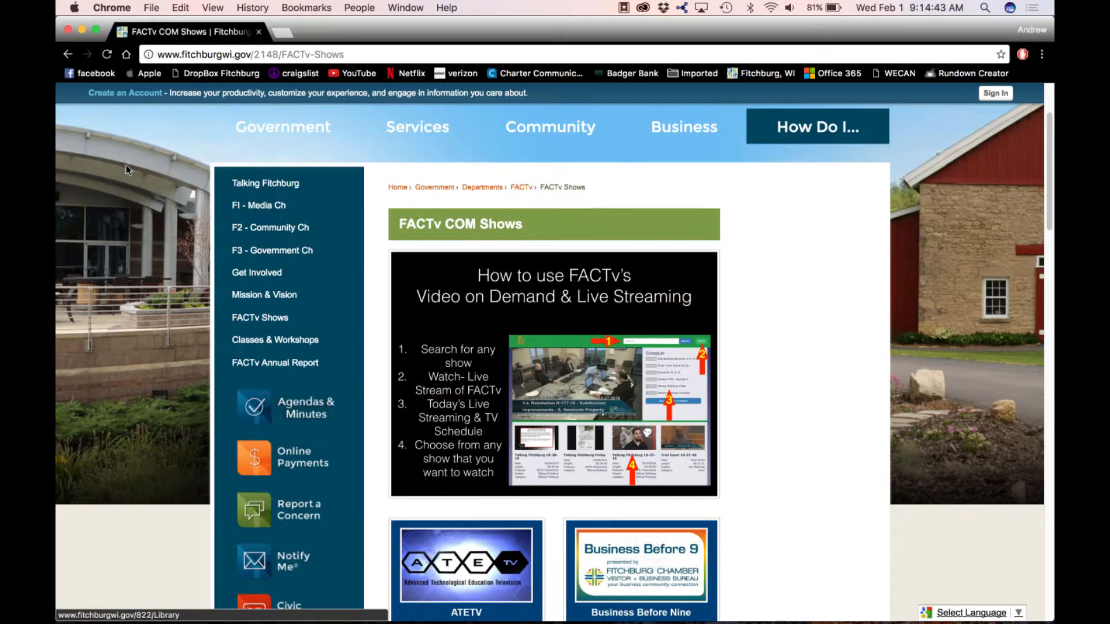
scroll("down", 3)
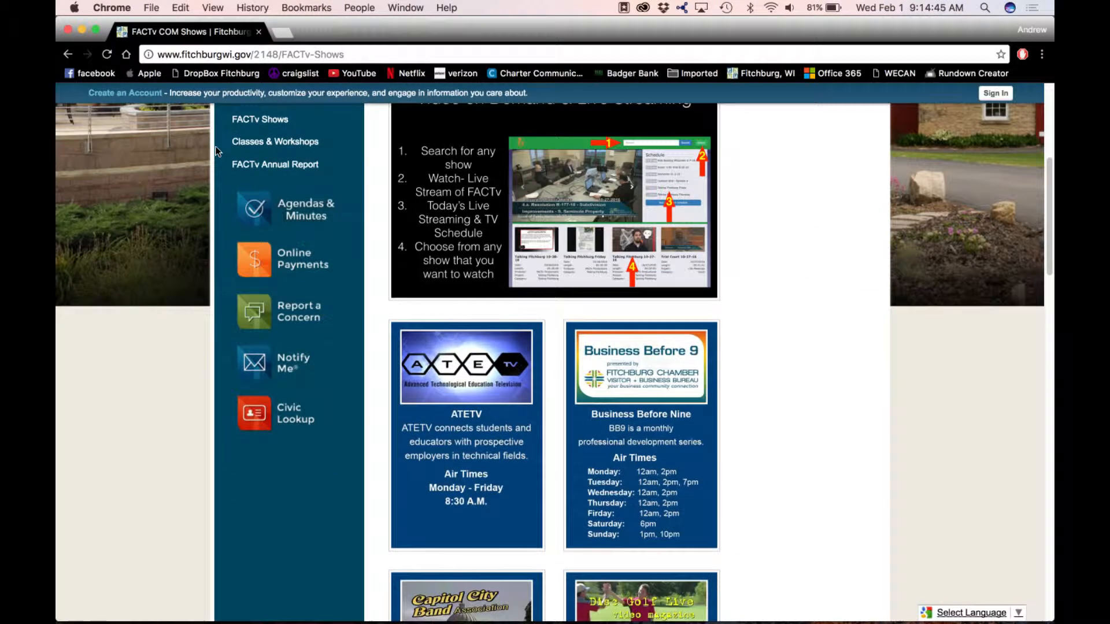
scroll("down", 3)
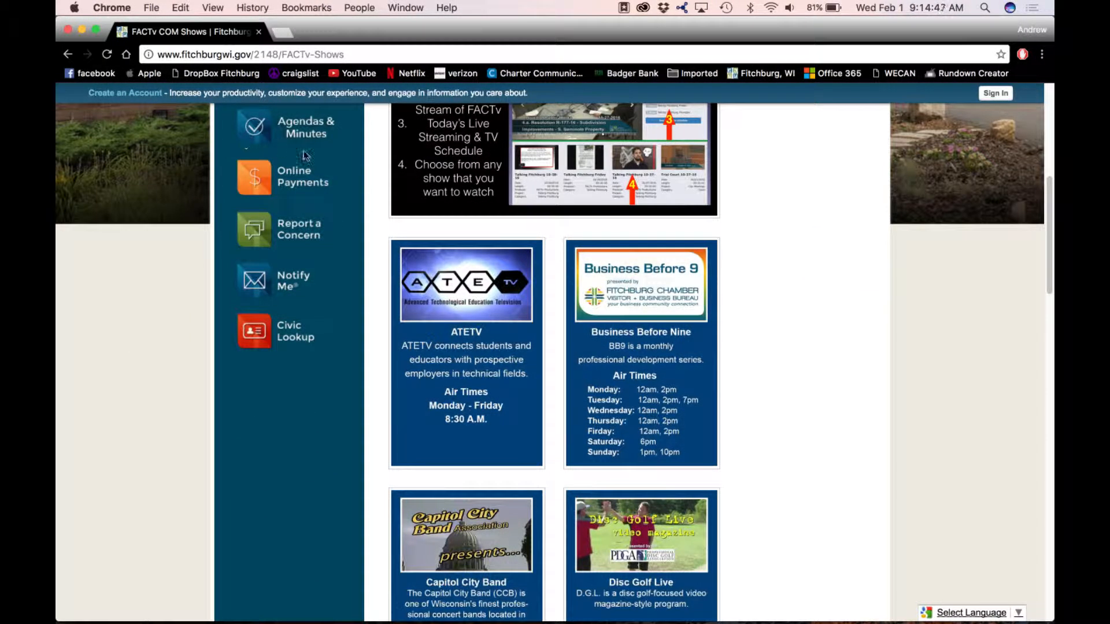
scroll("down", 3)
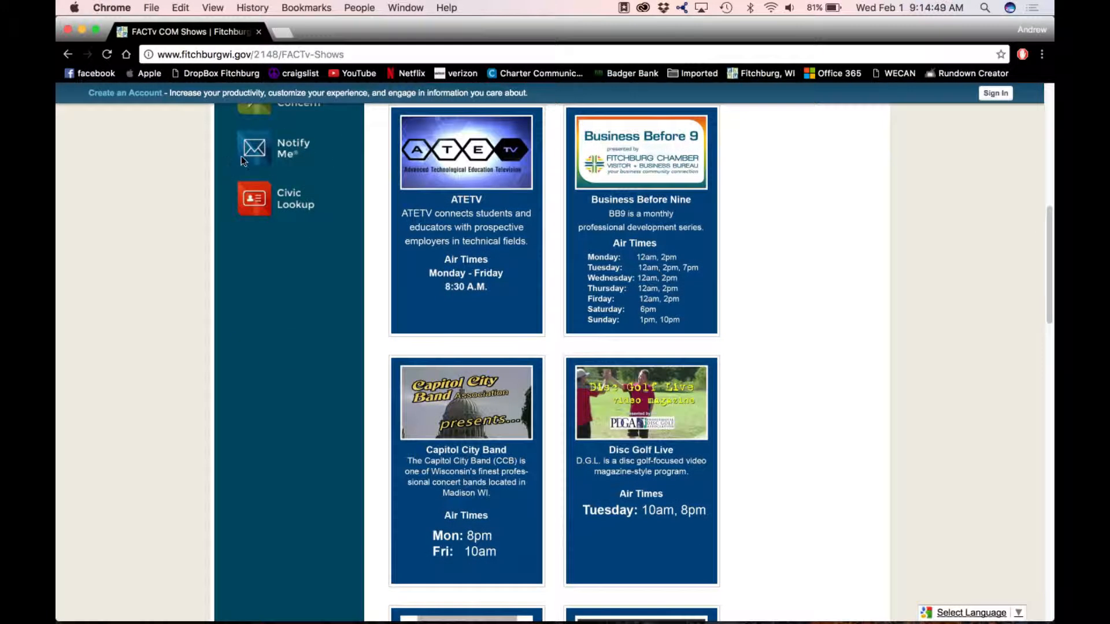
scroll("down", 3)
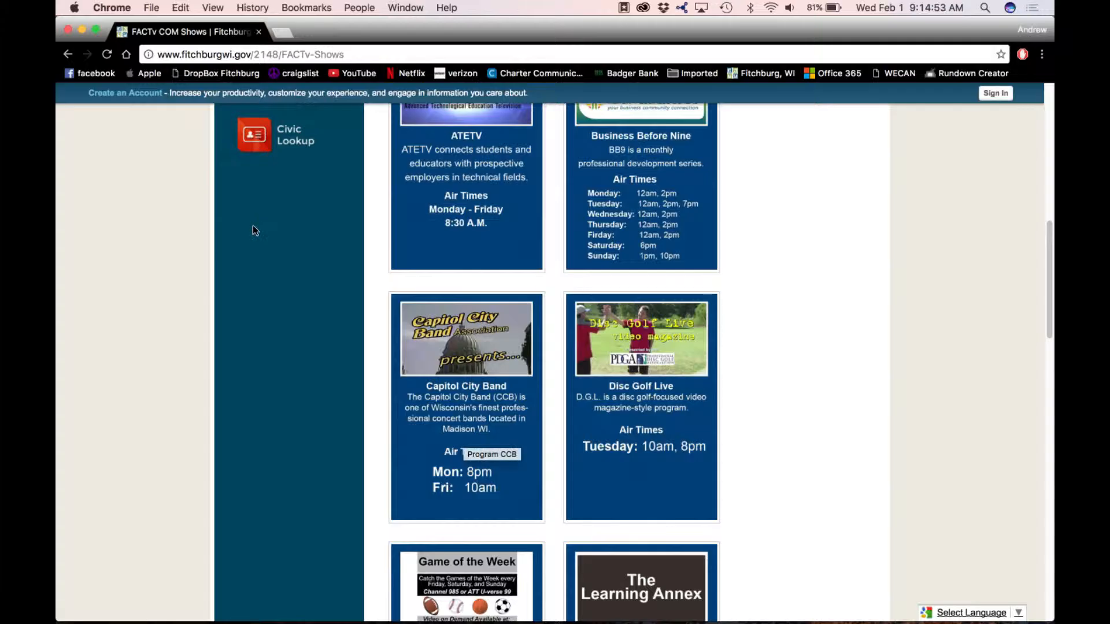
scroll("down", 3)
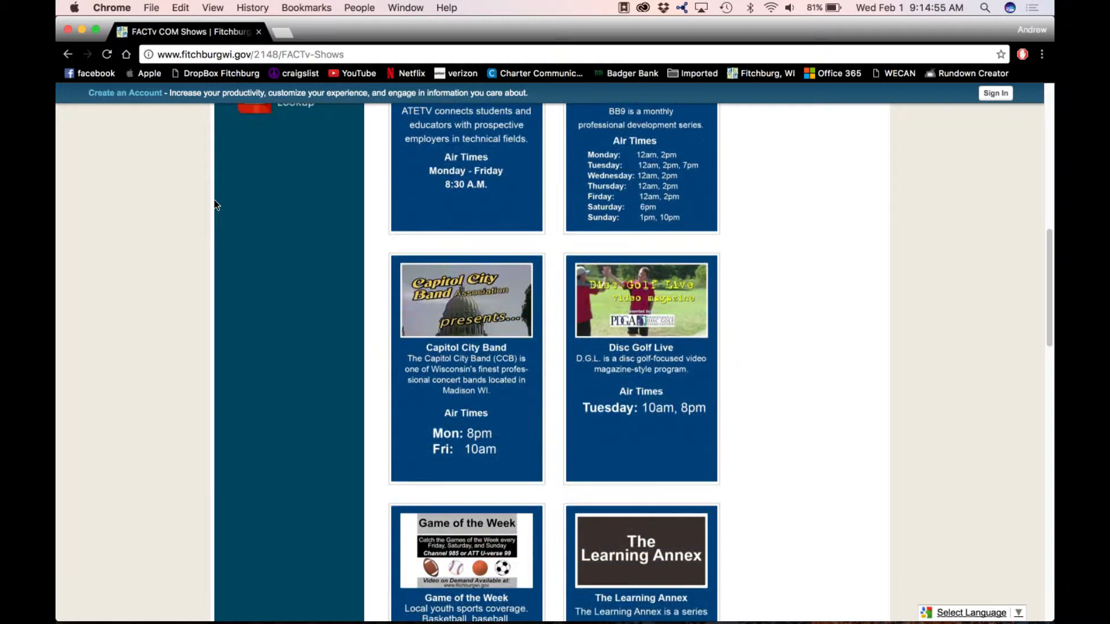
scroll("down", 3)
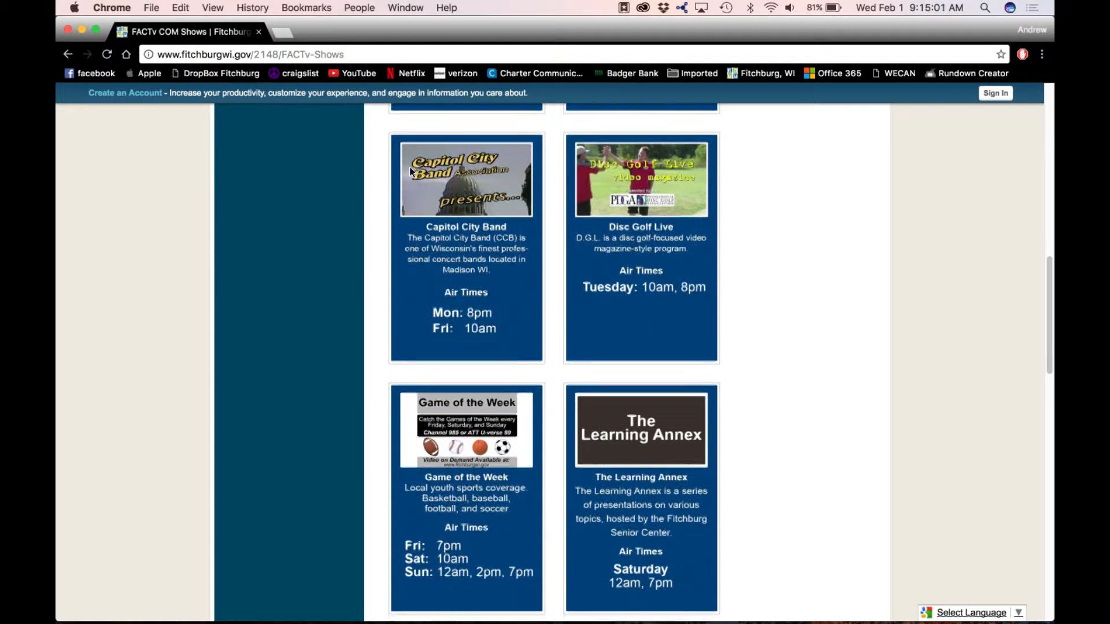
- Continue down the remaining show descriptions and air times to the bottom of the page
scroll("down", 3)
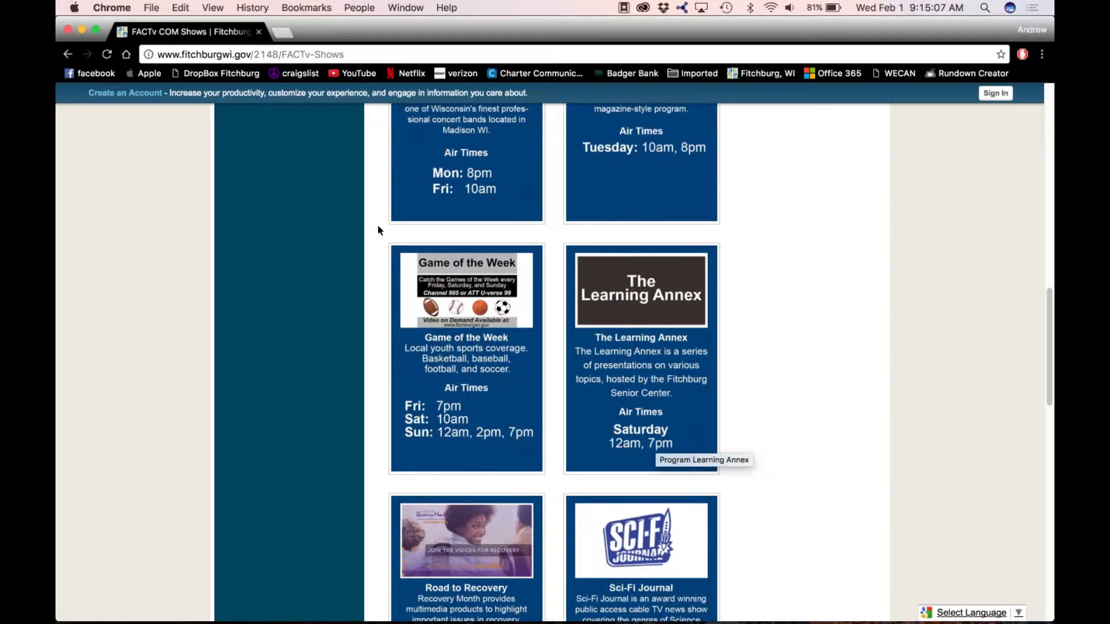
scroll("down", 3)
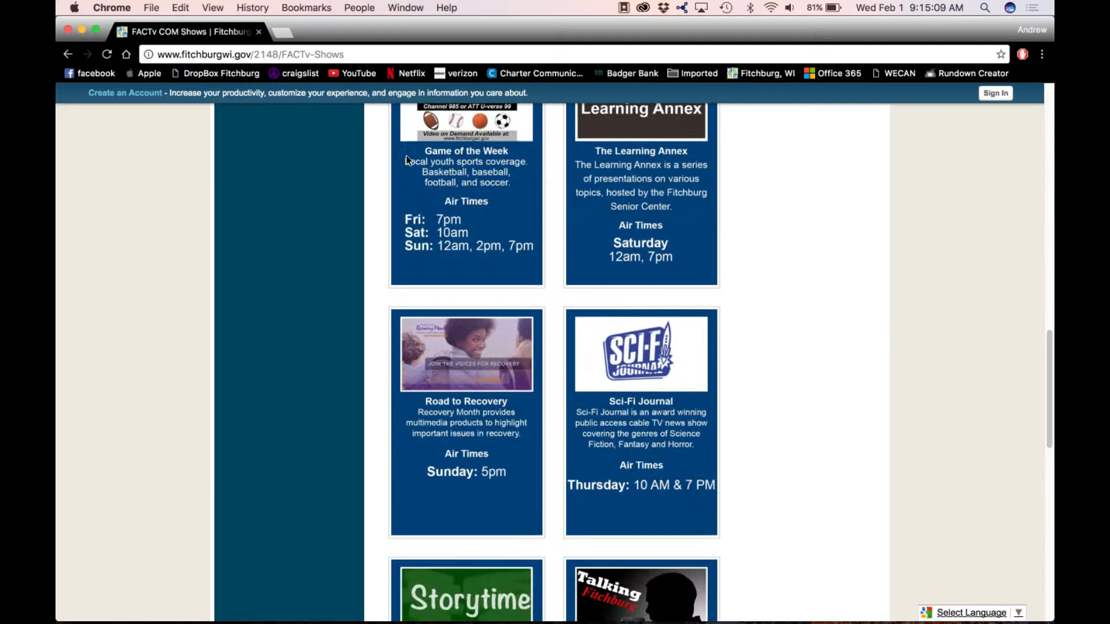
scroll("down", 3)
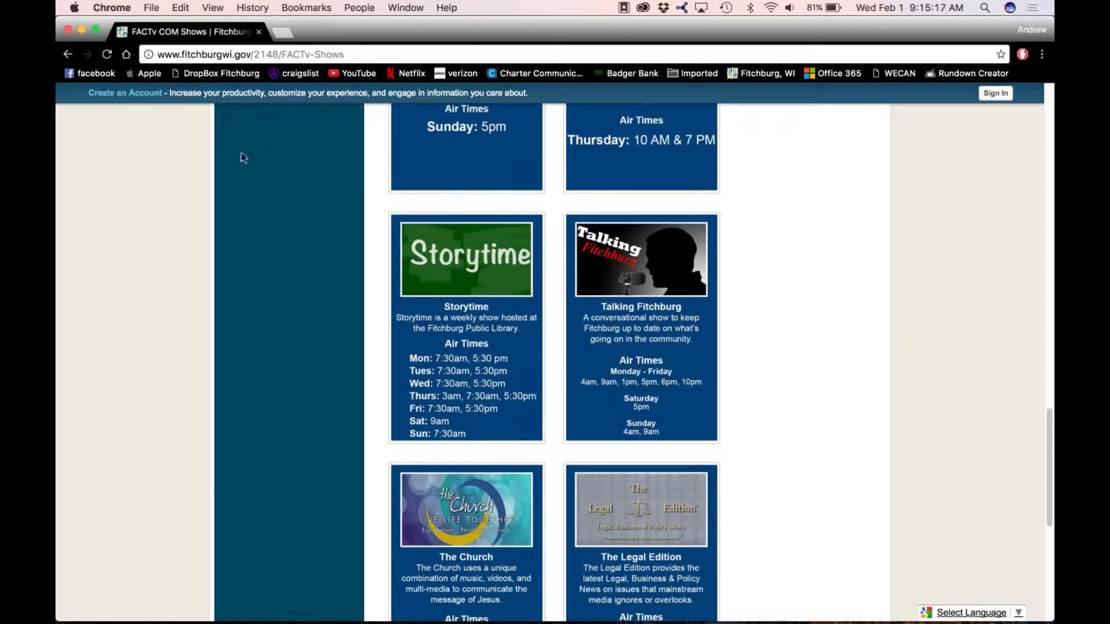
mouse_move(333, 184)
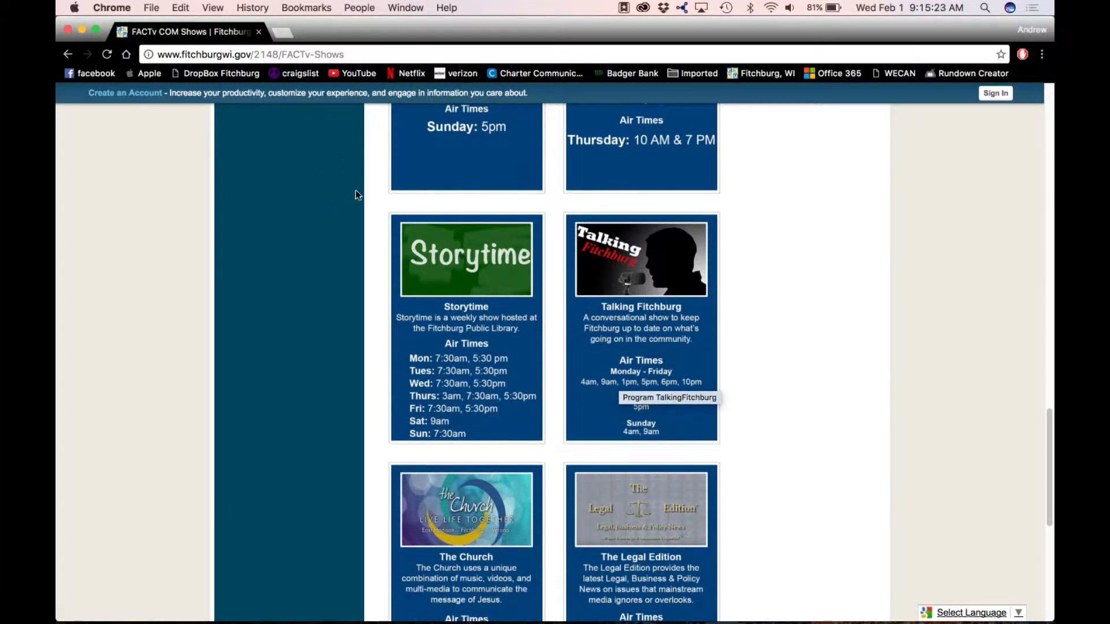
scroll("down", 3)
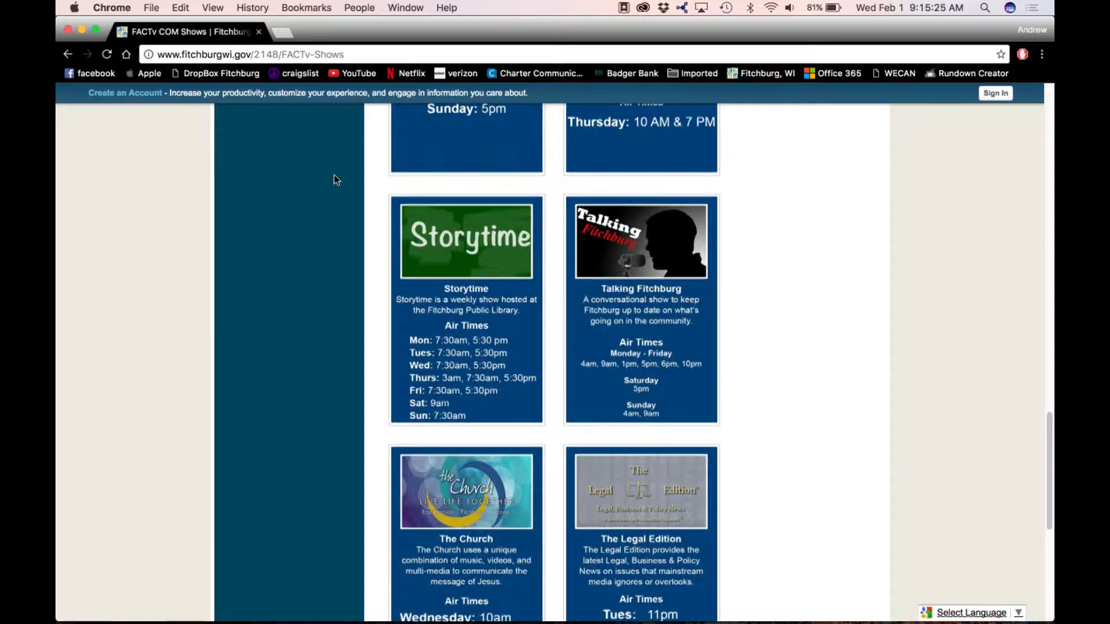
scroll("down", 3)
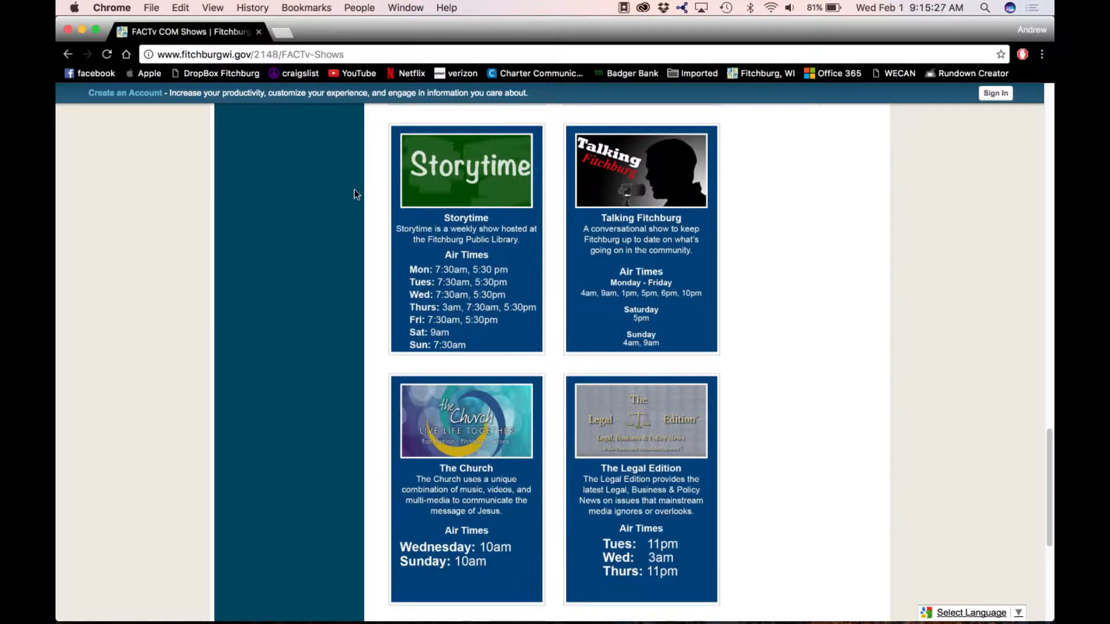
scroll("down", 3)
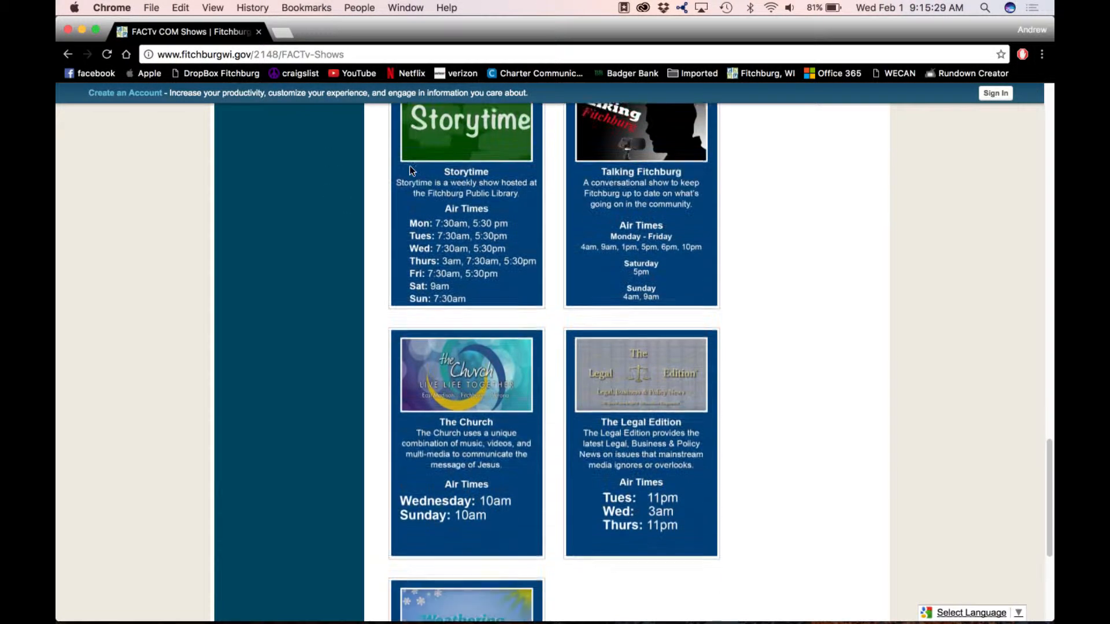
scroll("down", 3)
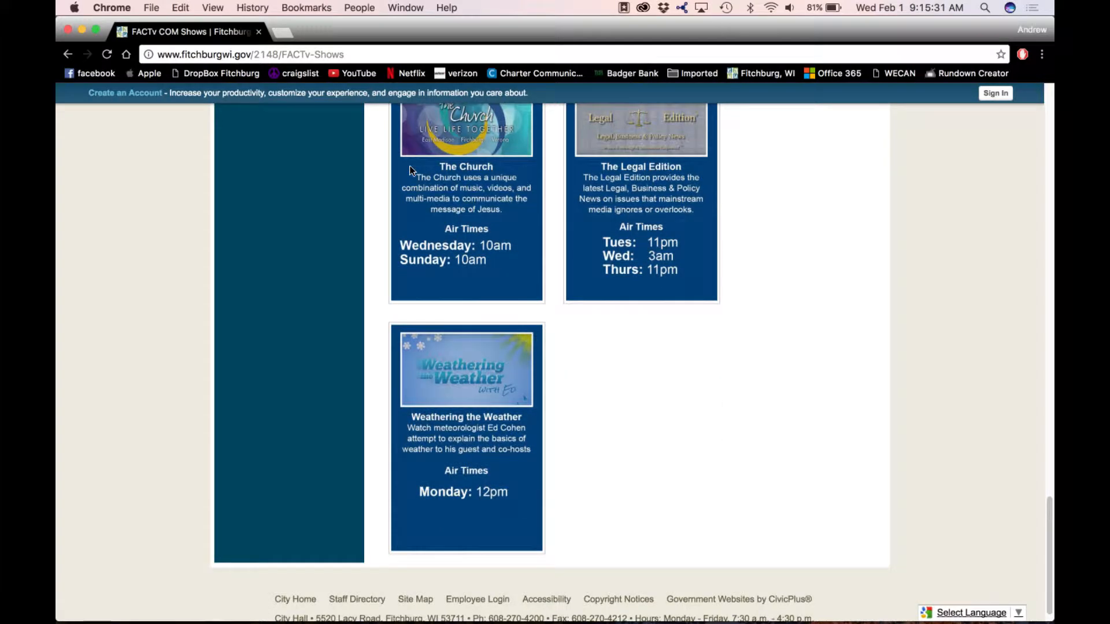
scroll("down", 3)
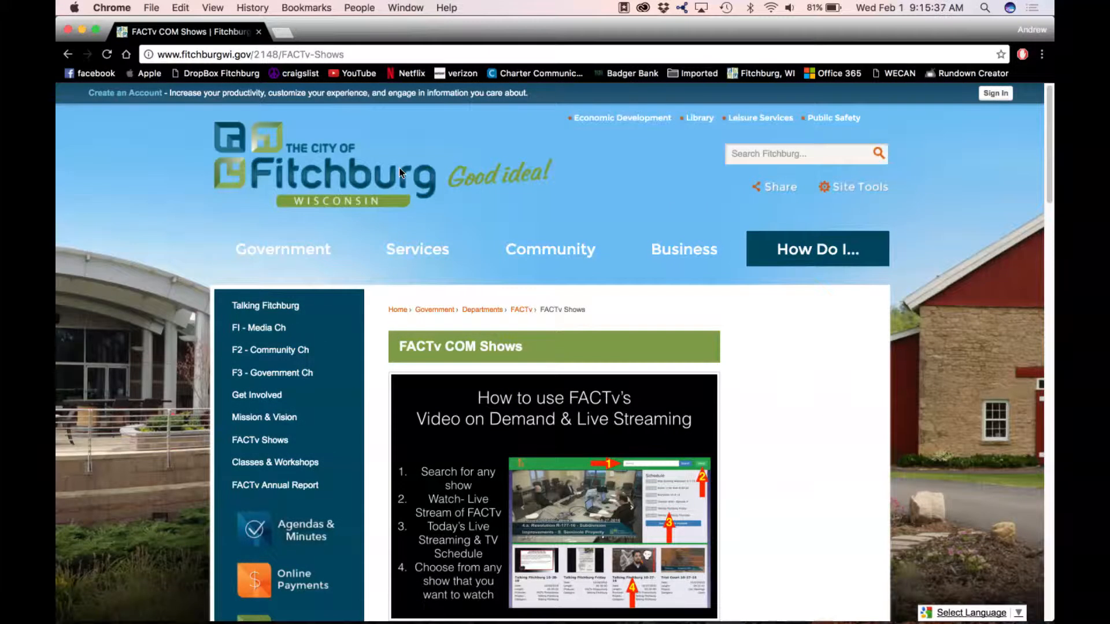
- Visit the Talking Fitchburg show page, then scroll the FACTv department page's channel links and contacts
scroll("down", 3)
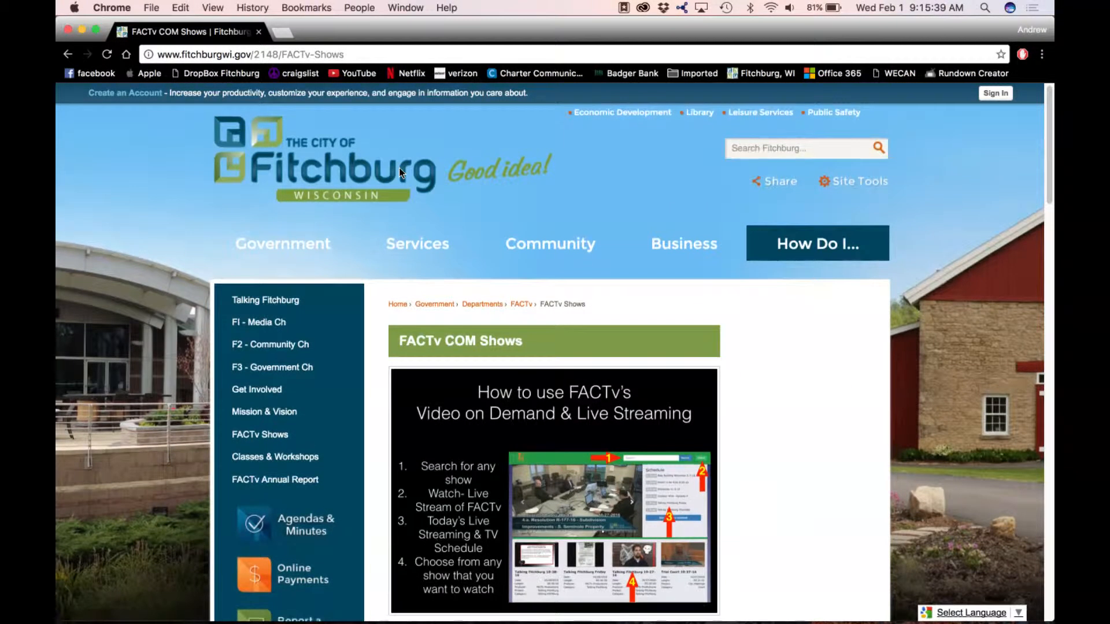
scroll("down", 3)
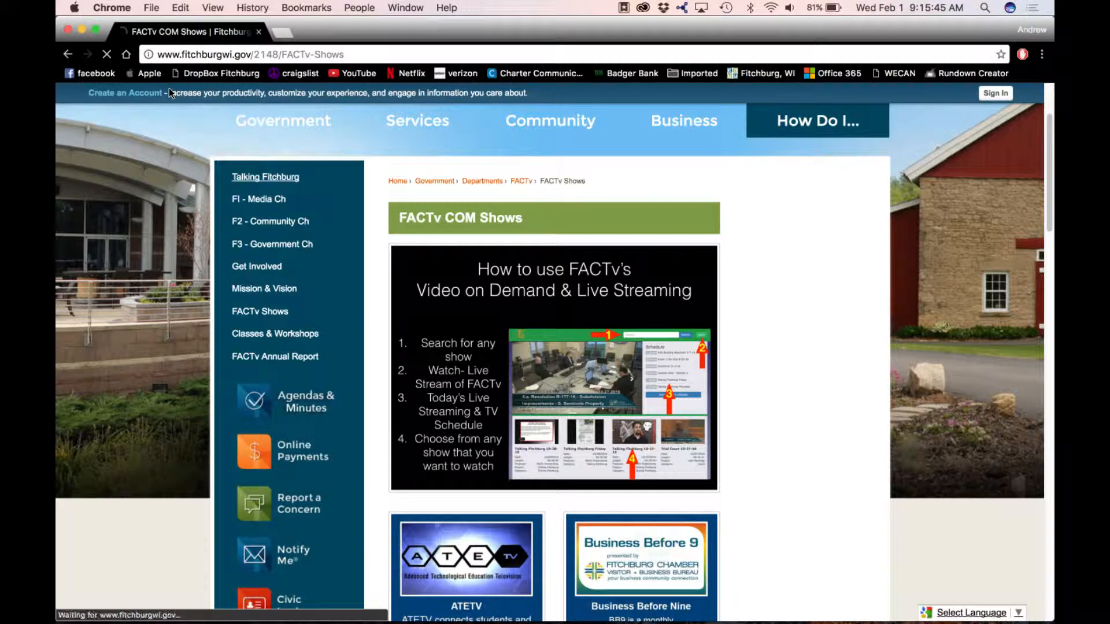
left_click(265, 177)
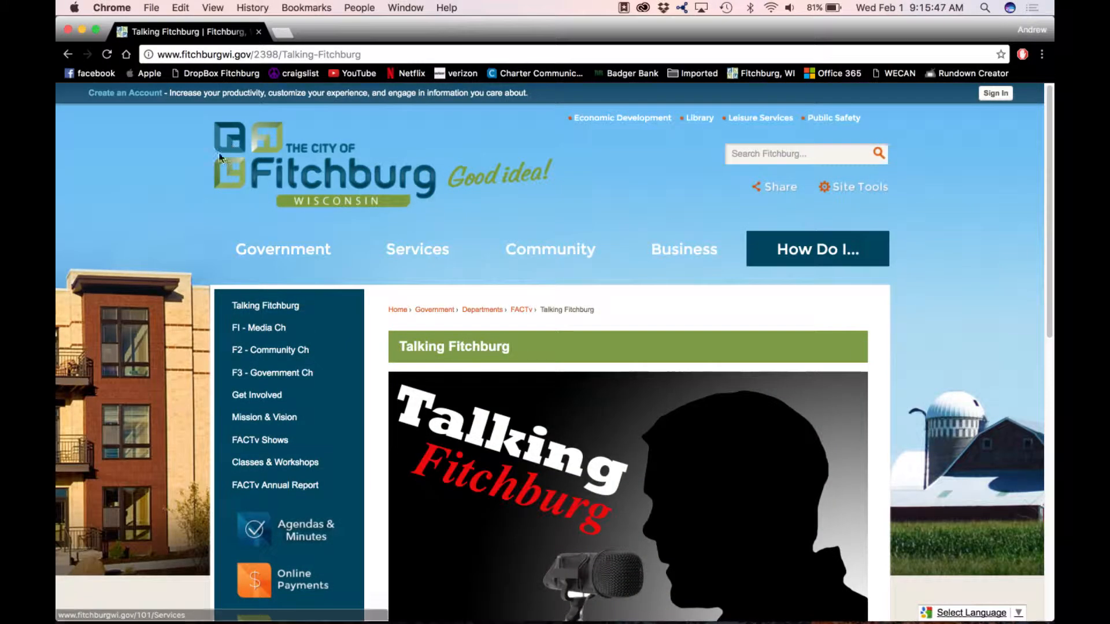
scroll("down", 3)
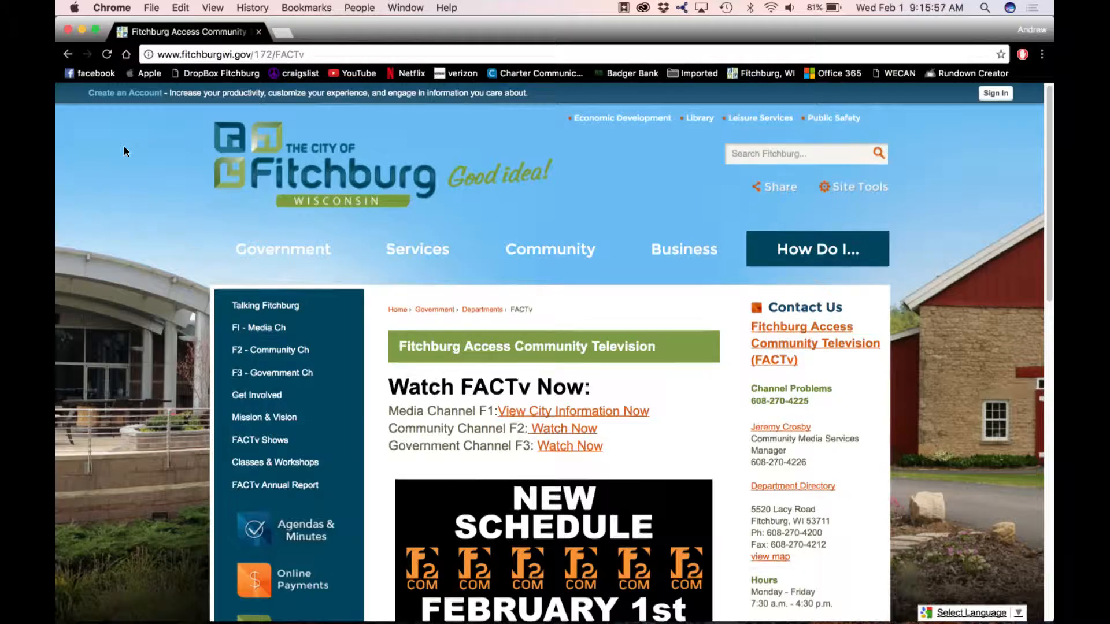
scroll("down", 3)
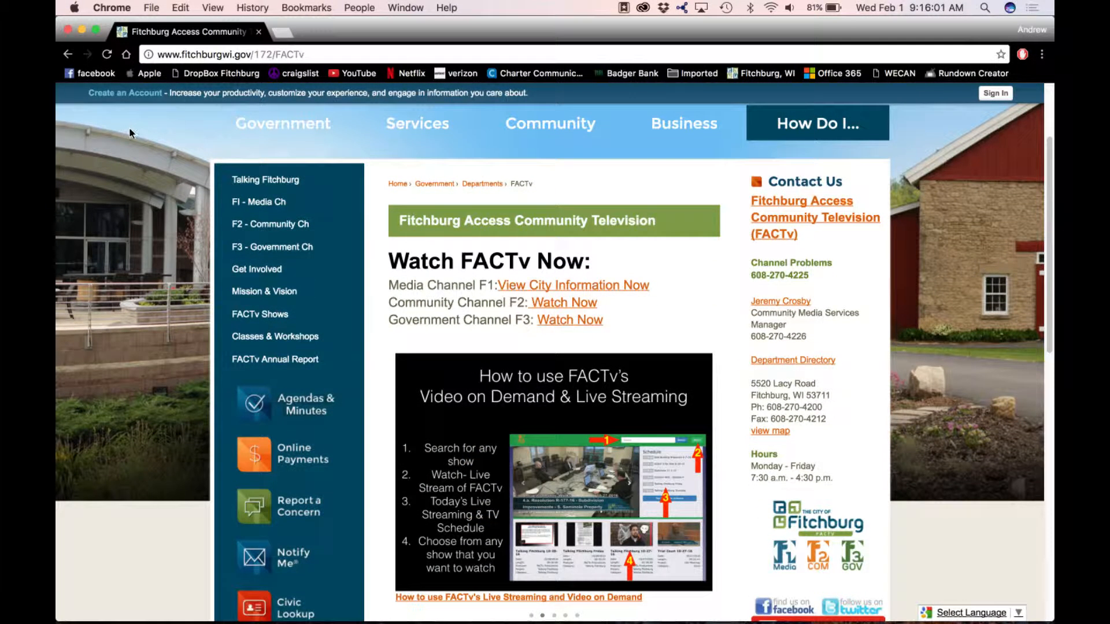
scroll("down", 3)
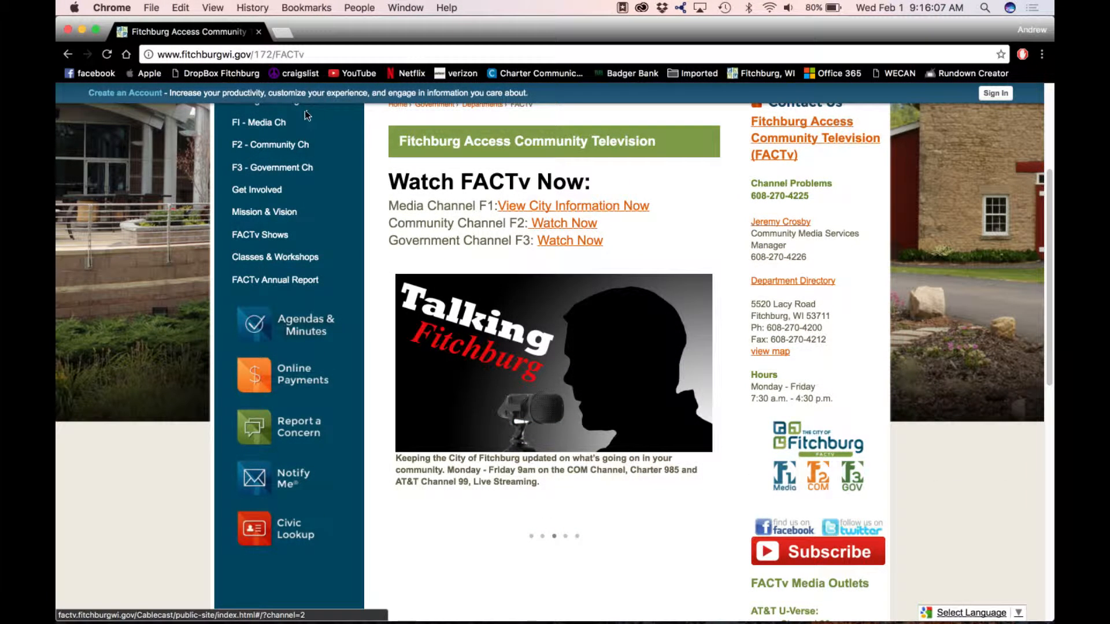
- Follow the Community Channel F2 link to the Cablecast home page and browse its schedule and recent videos
left_click(563, 223)
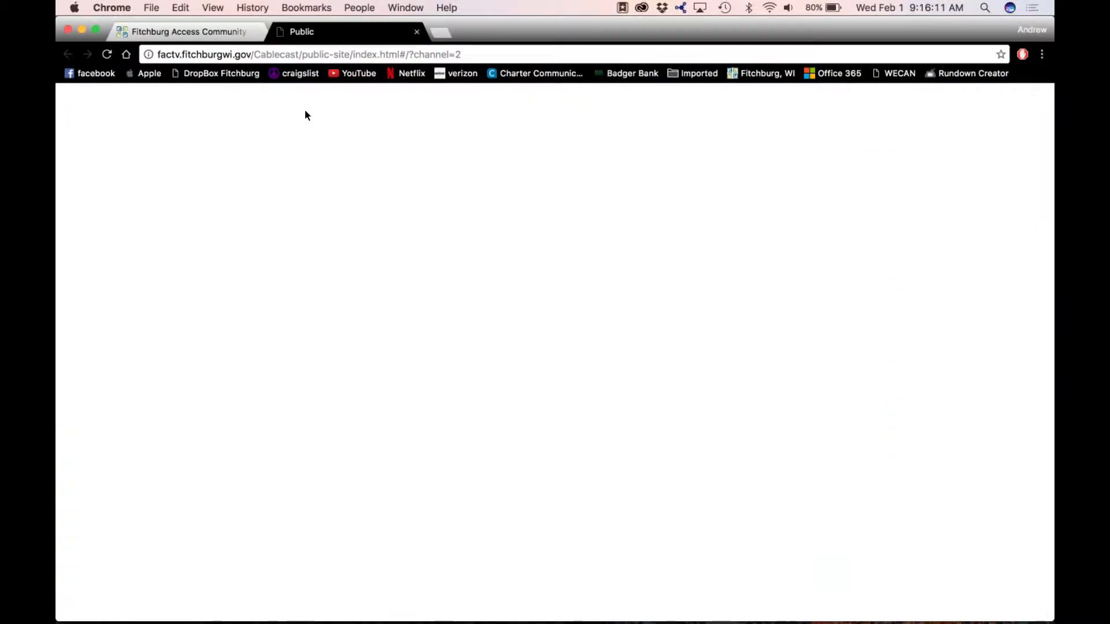
mouse_move(310, 117)
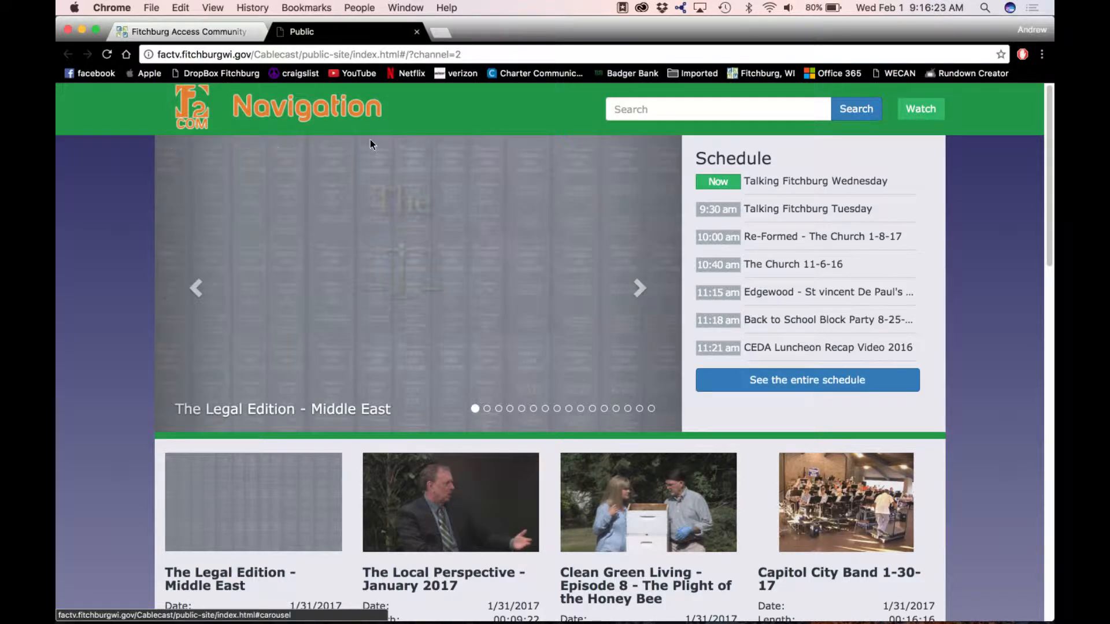
scroll("down", 3)
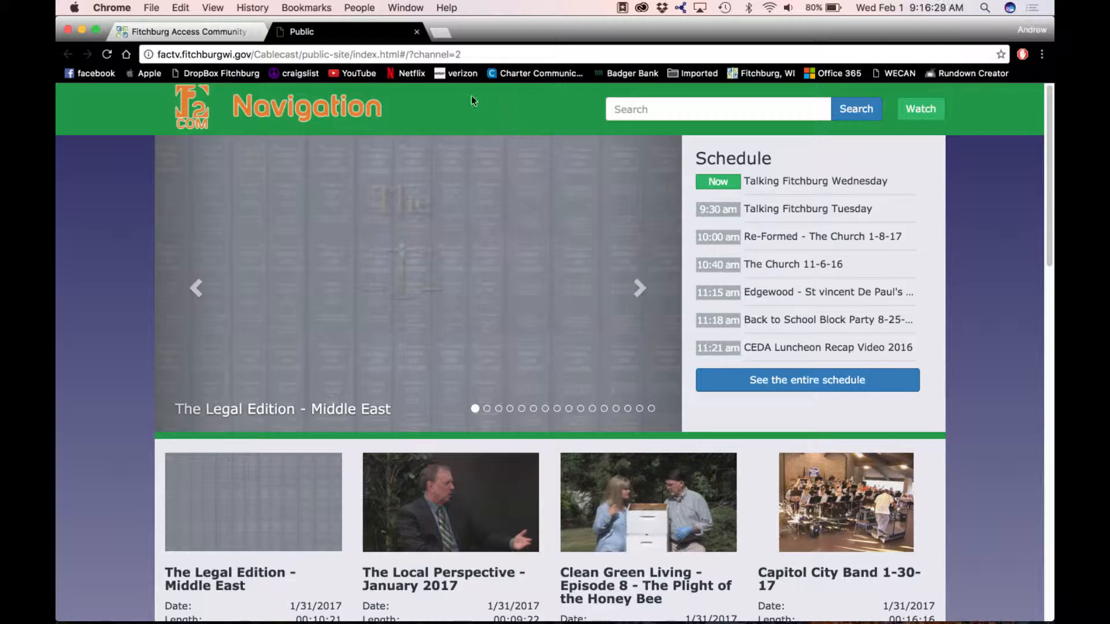
mouse_move(520, 154)
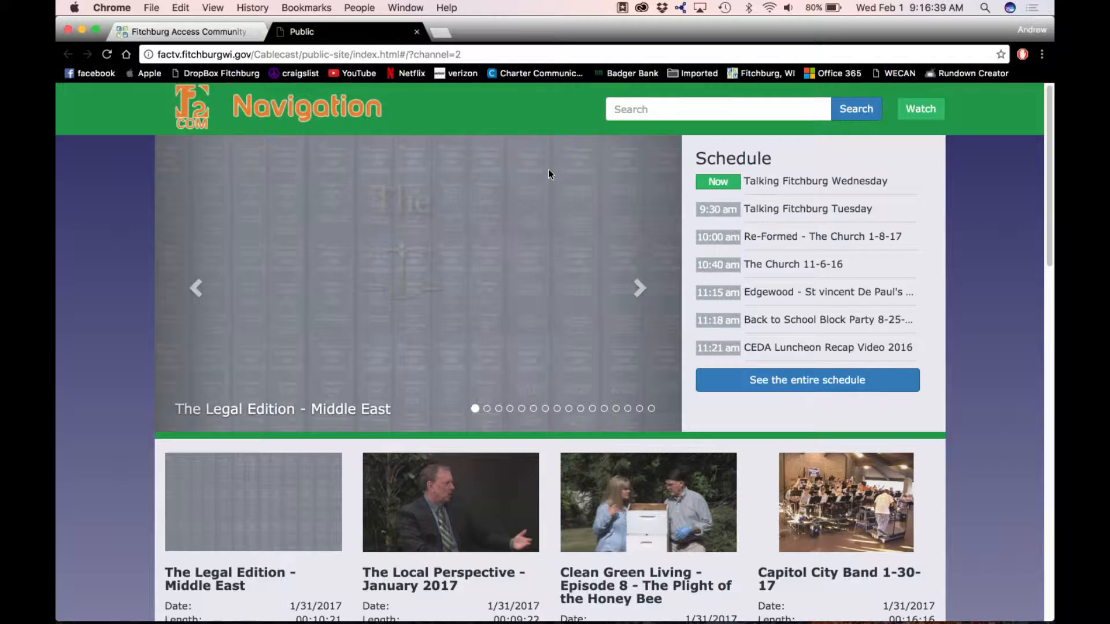
mouse_move(507, 160)
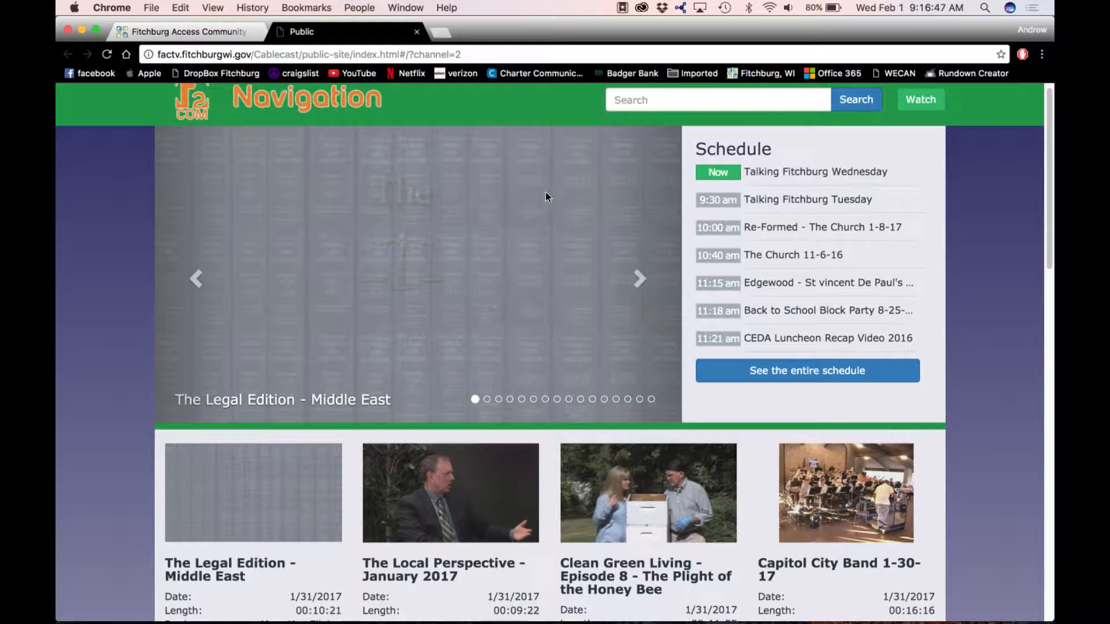
mouse_move(543, 199)
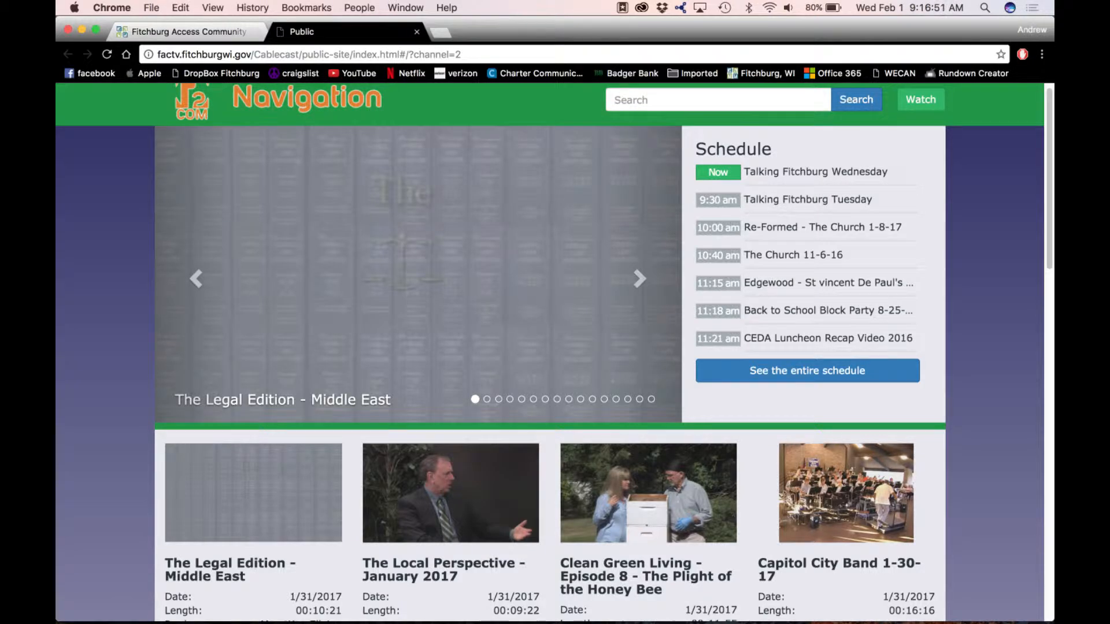
mouse_move(515, 247)
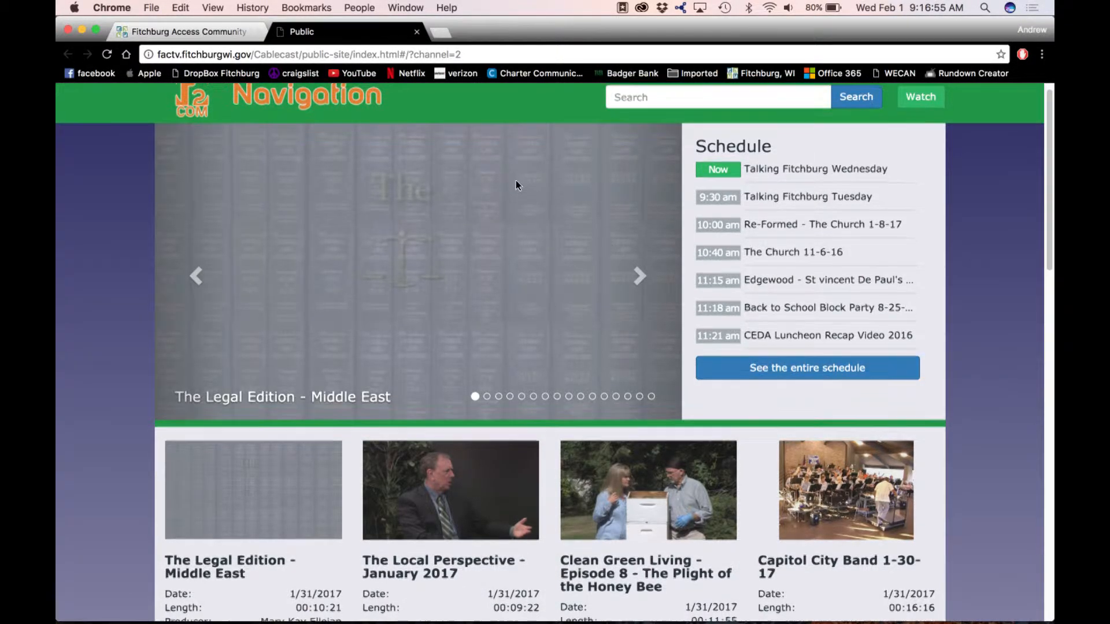
scroll("down", 3)
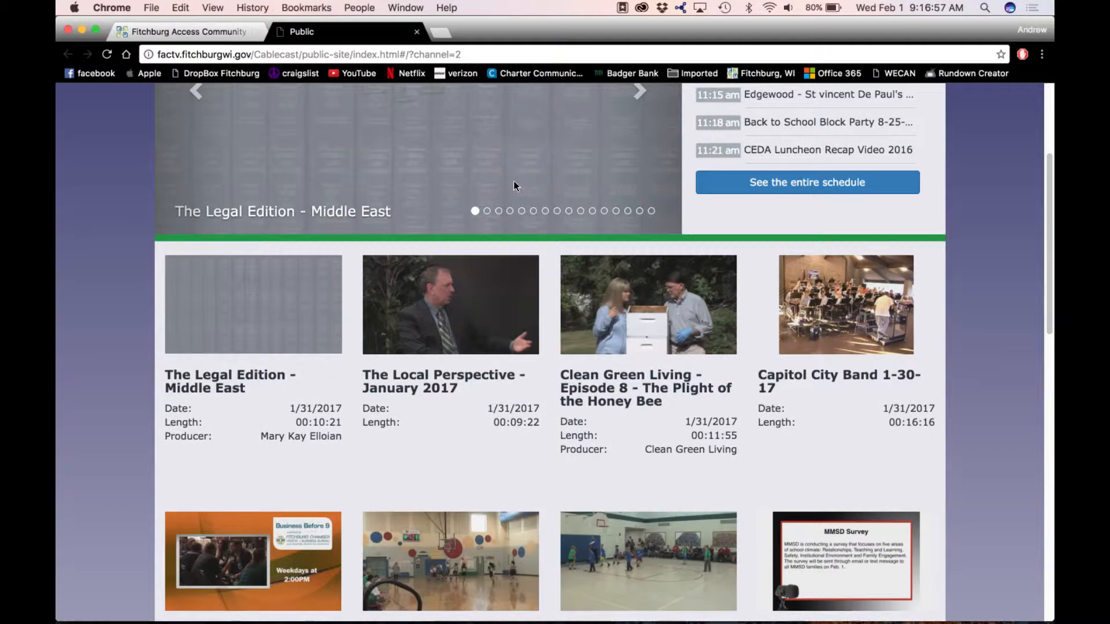
scroll("down", 3)
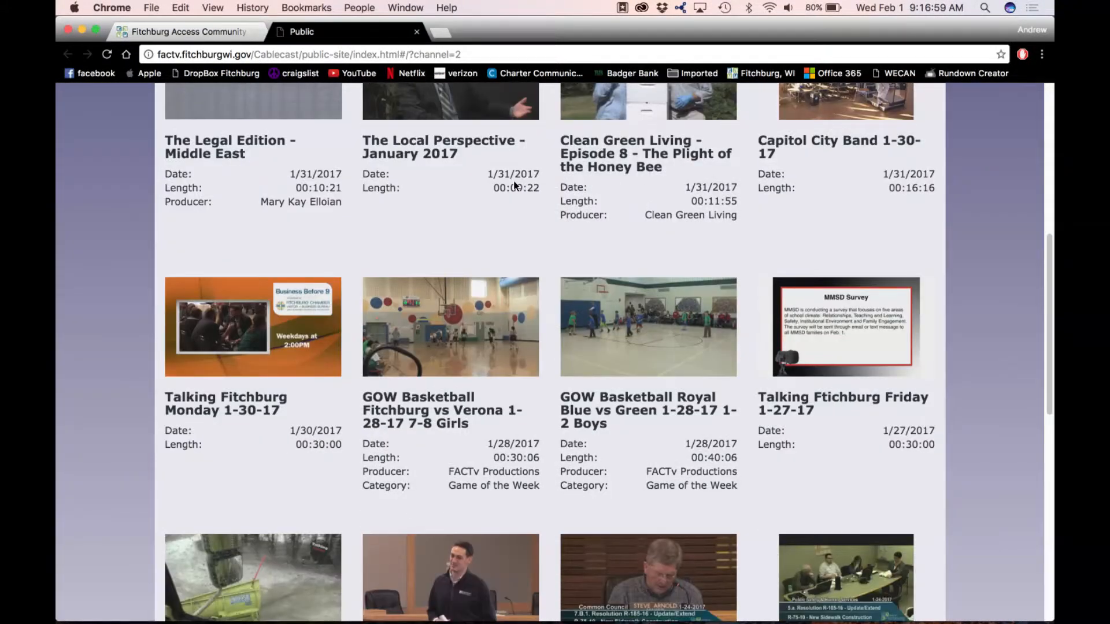
scroll("up", 3)
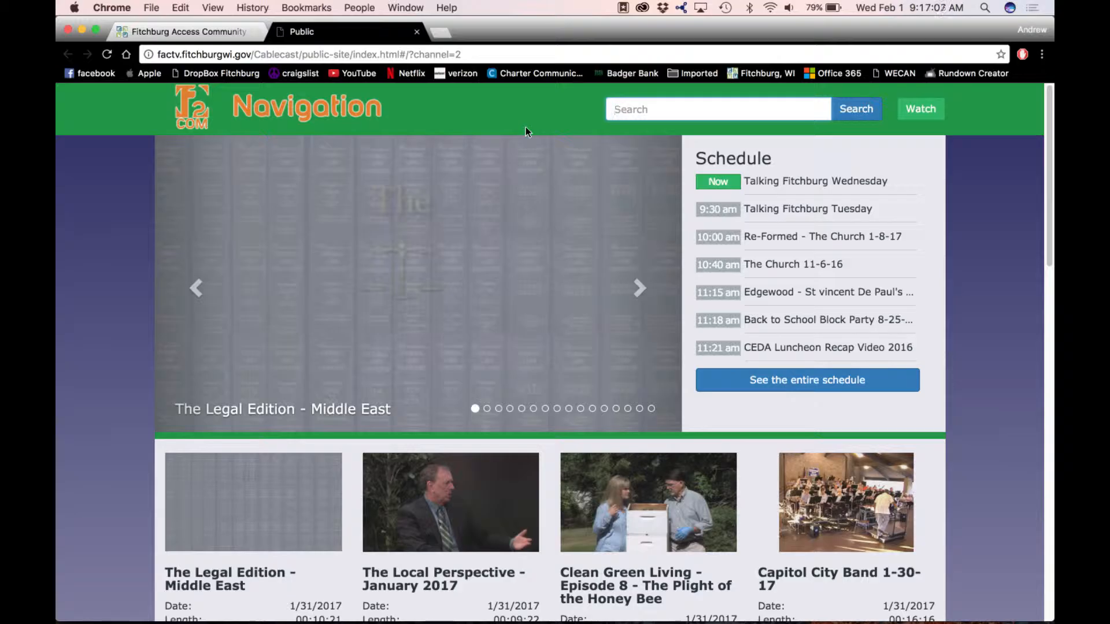
type("talking fitchburg")
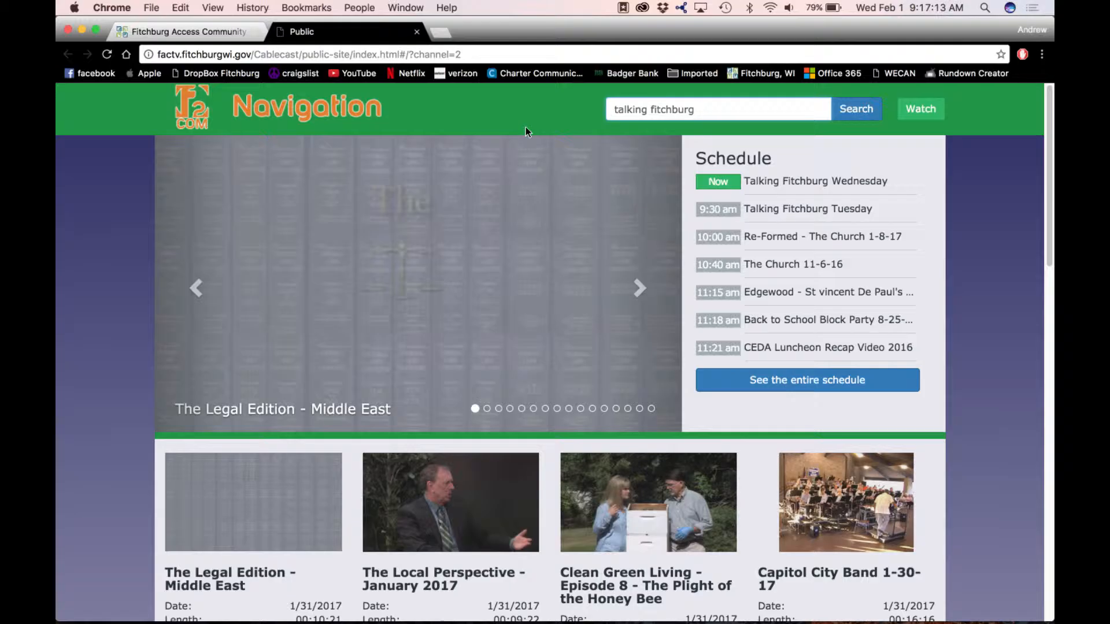
left_click(856, 108)
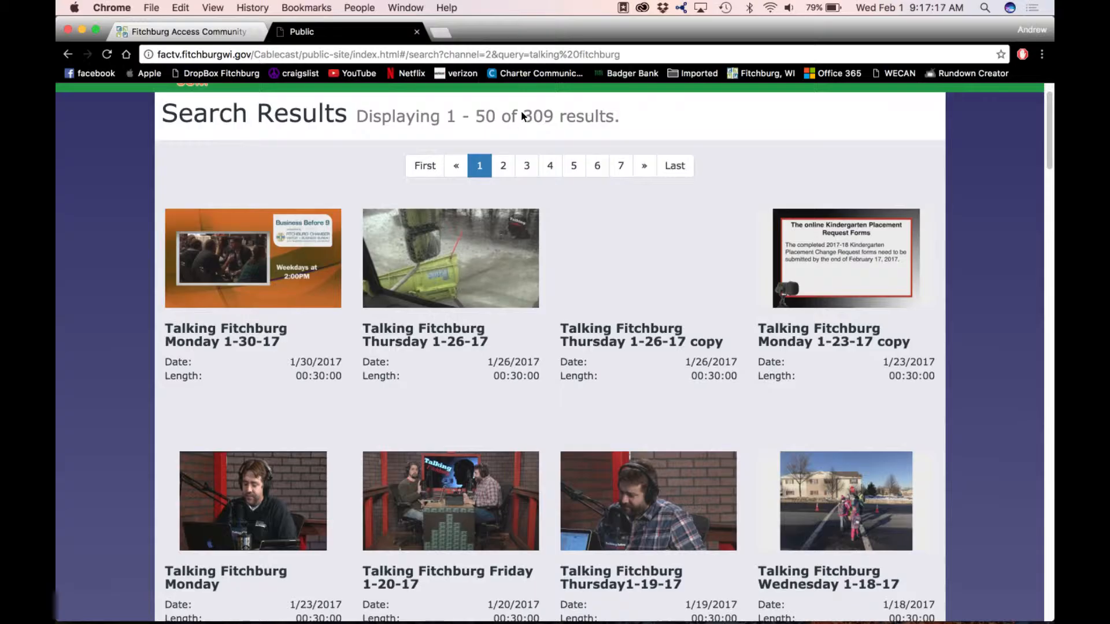
scroll("down", 3)
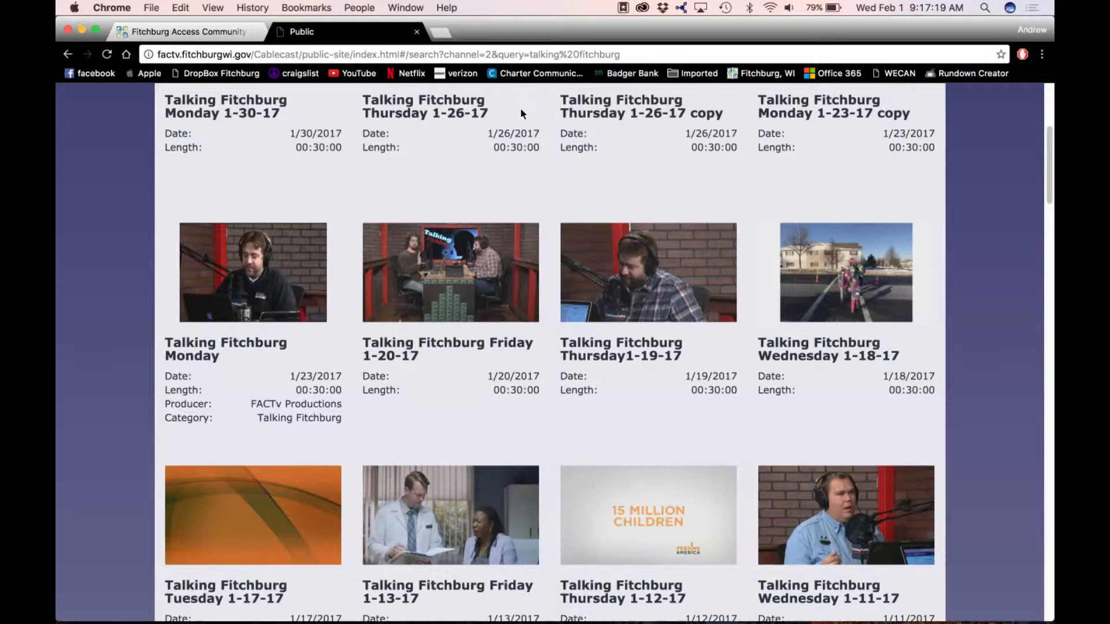
scroll("down", 3)
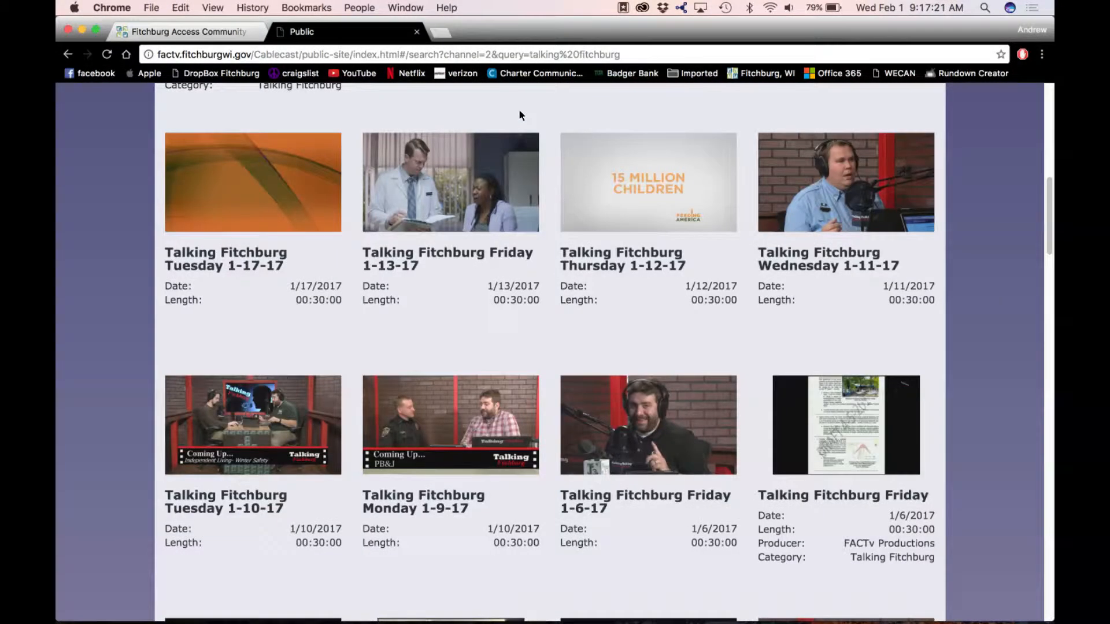
scroll("down", 3)
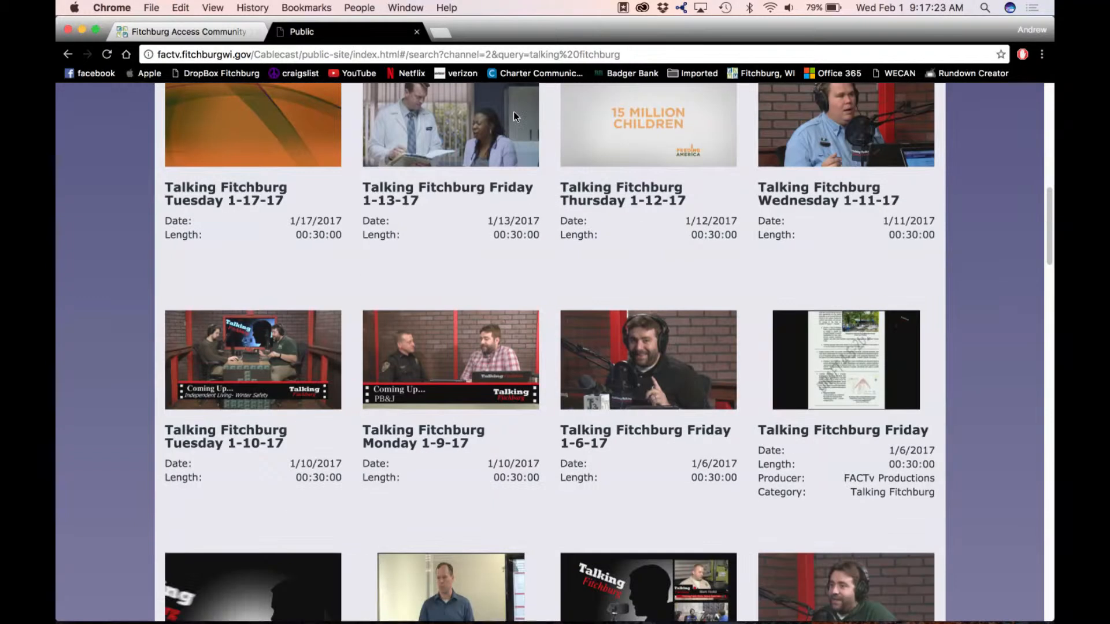
scroll("down", 3)
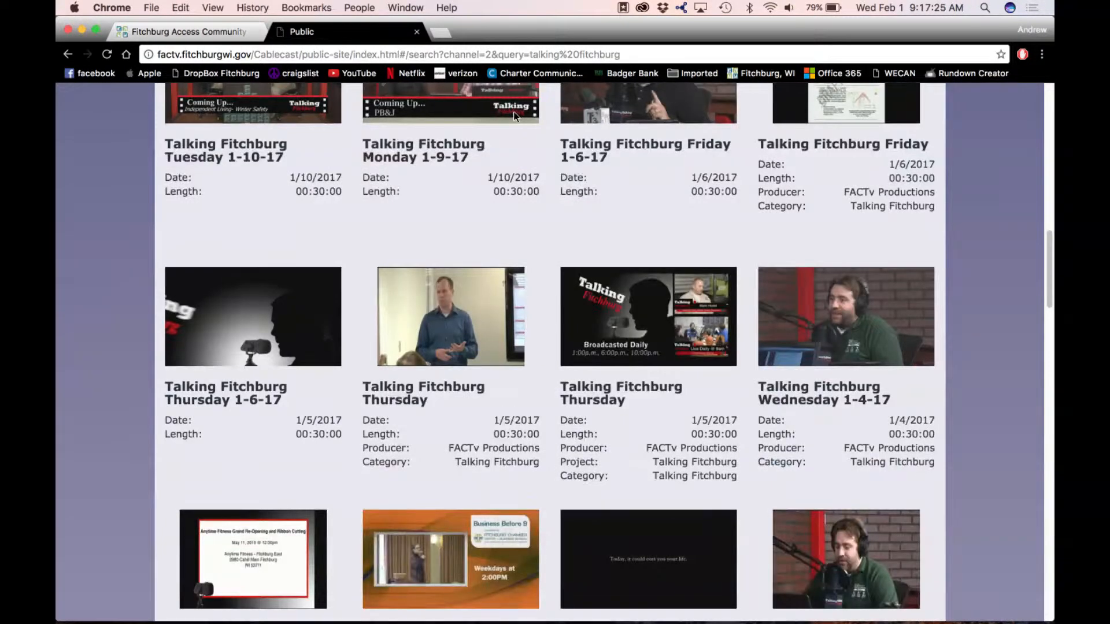
scroll("down", 3)
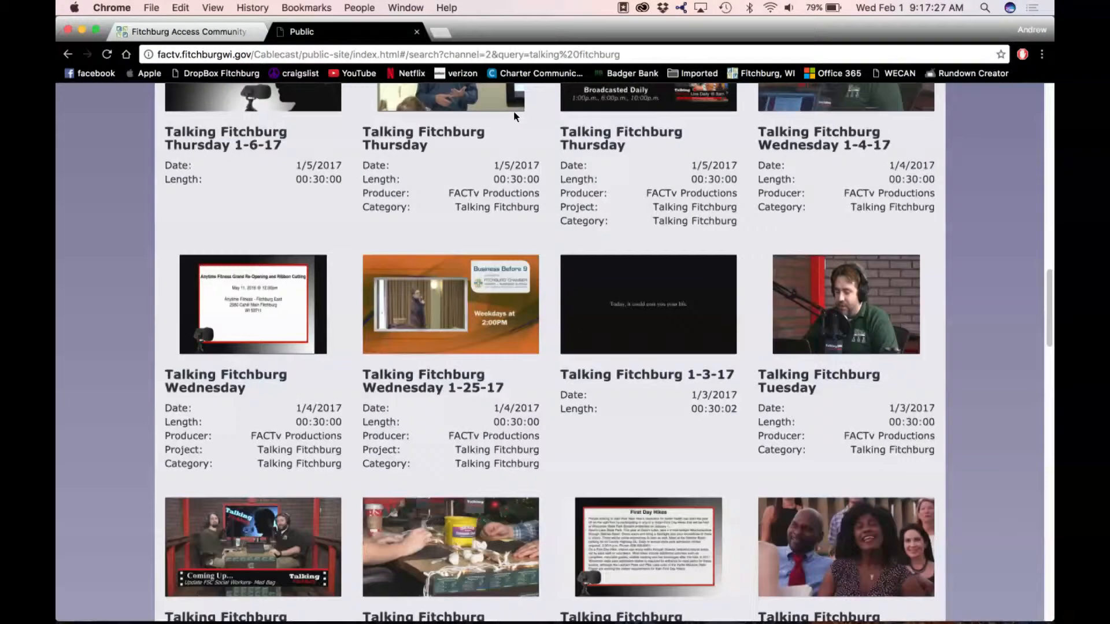
scroll("down", 3)
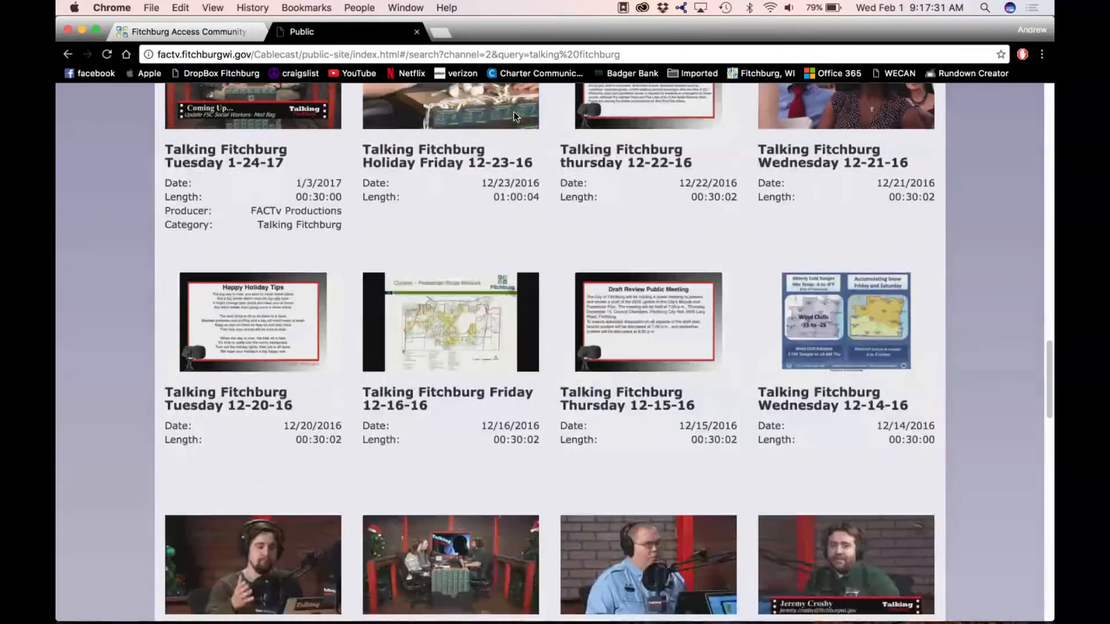
scroll("down", 3)
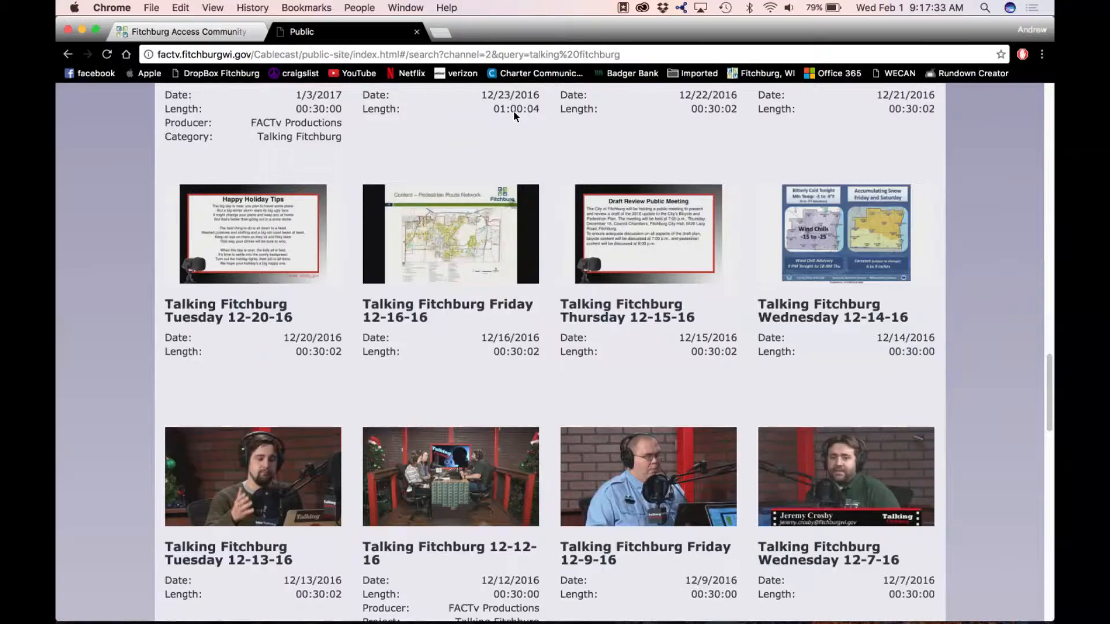
scroll("down", 3)
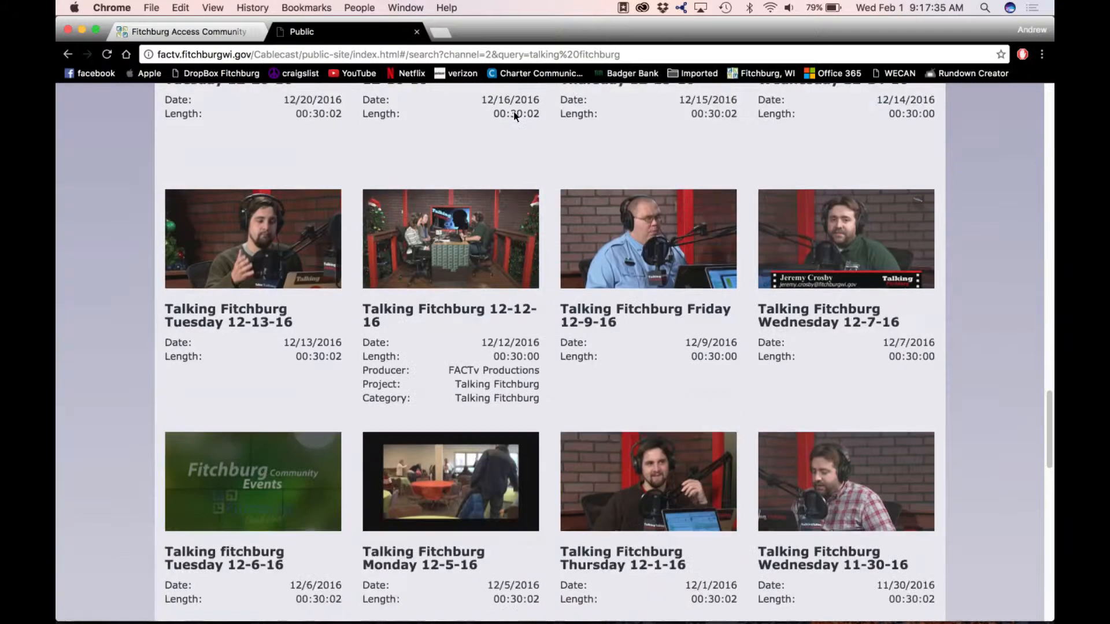
scroll("down", 3)
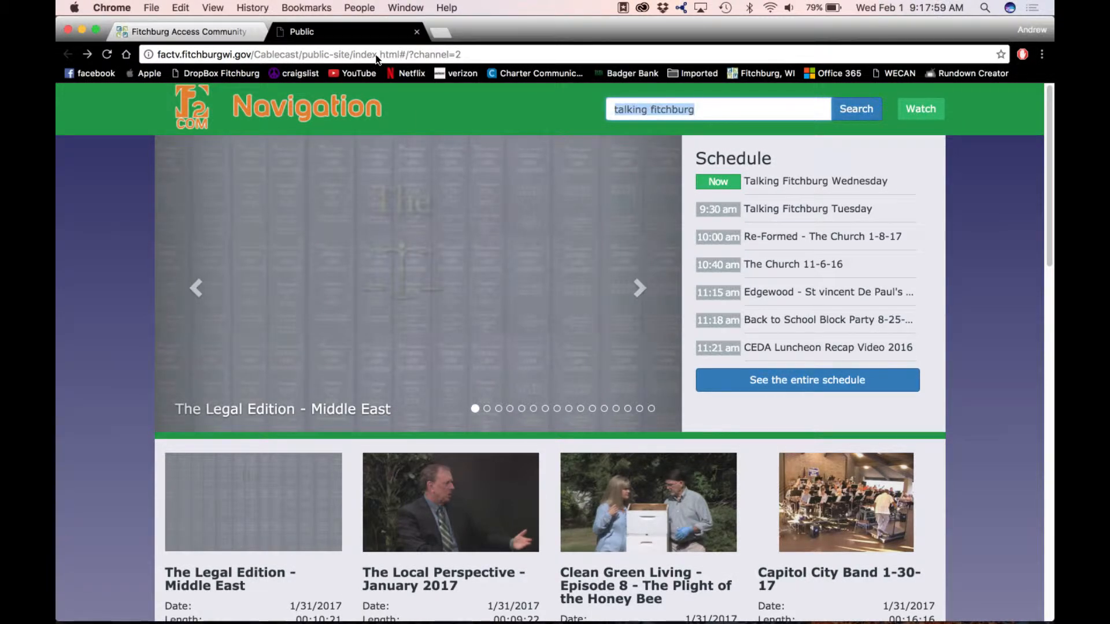
type("court")
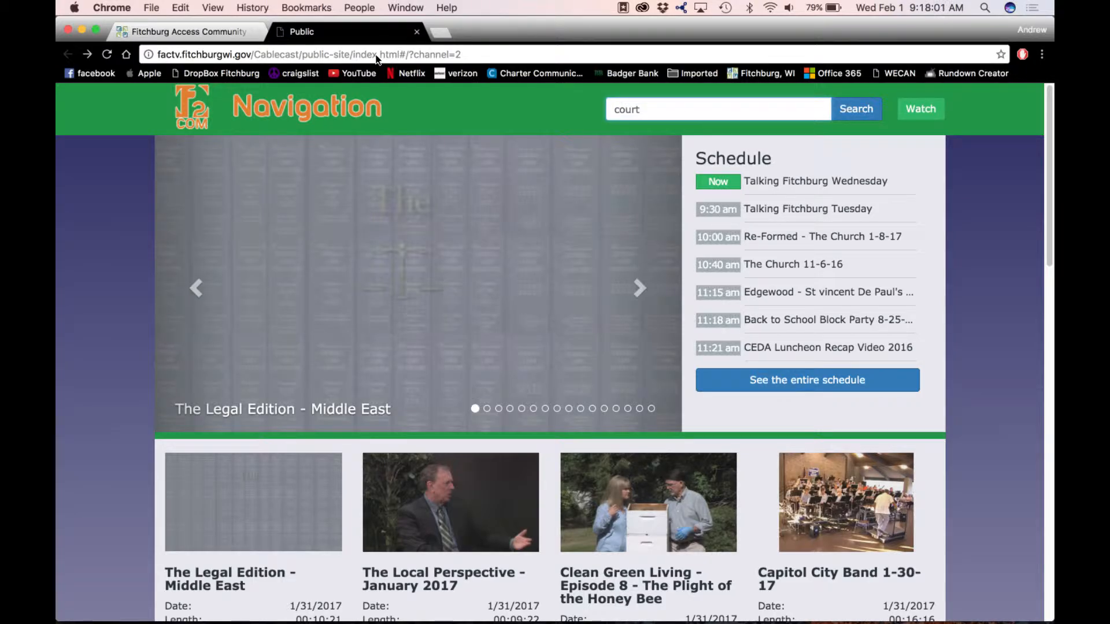
left_click(856, 109)
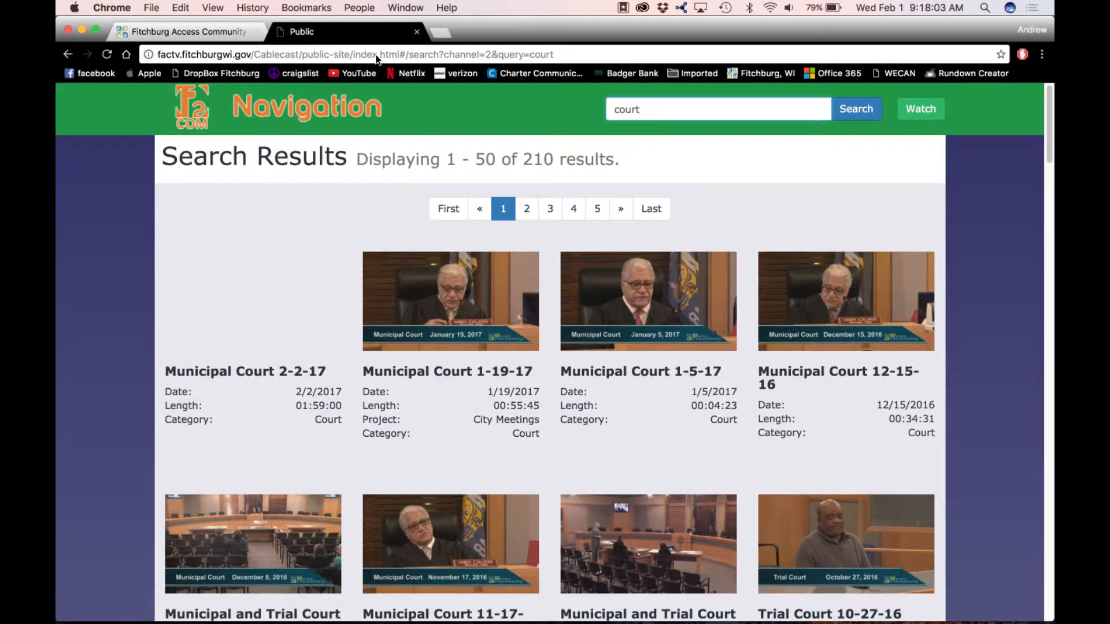
mouse_move(639, 371)
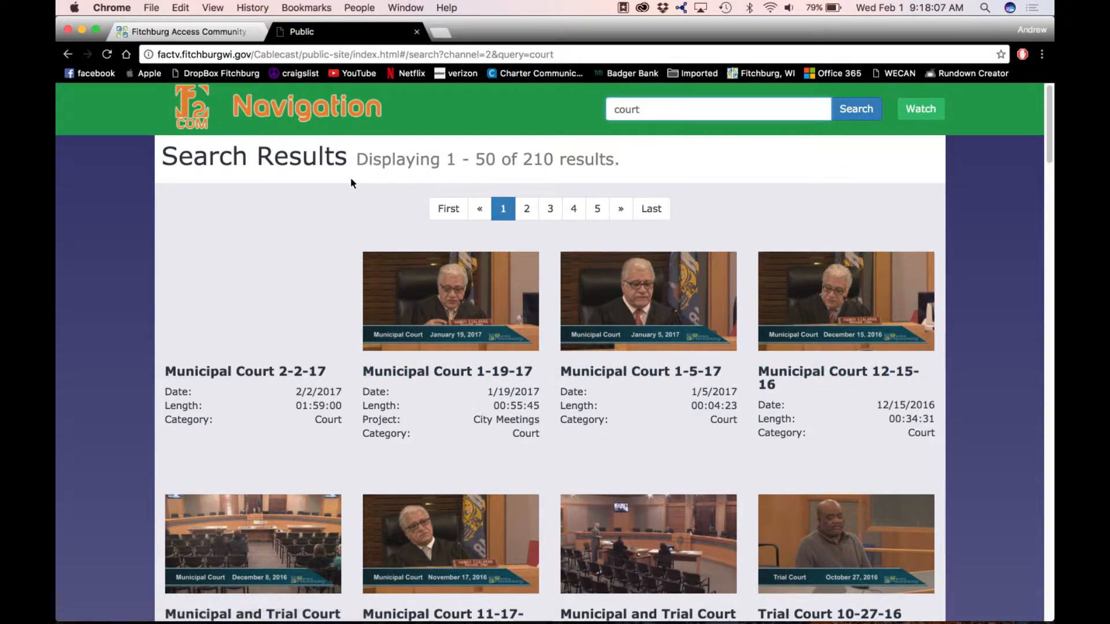
scroll("down", 3)
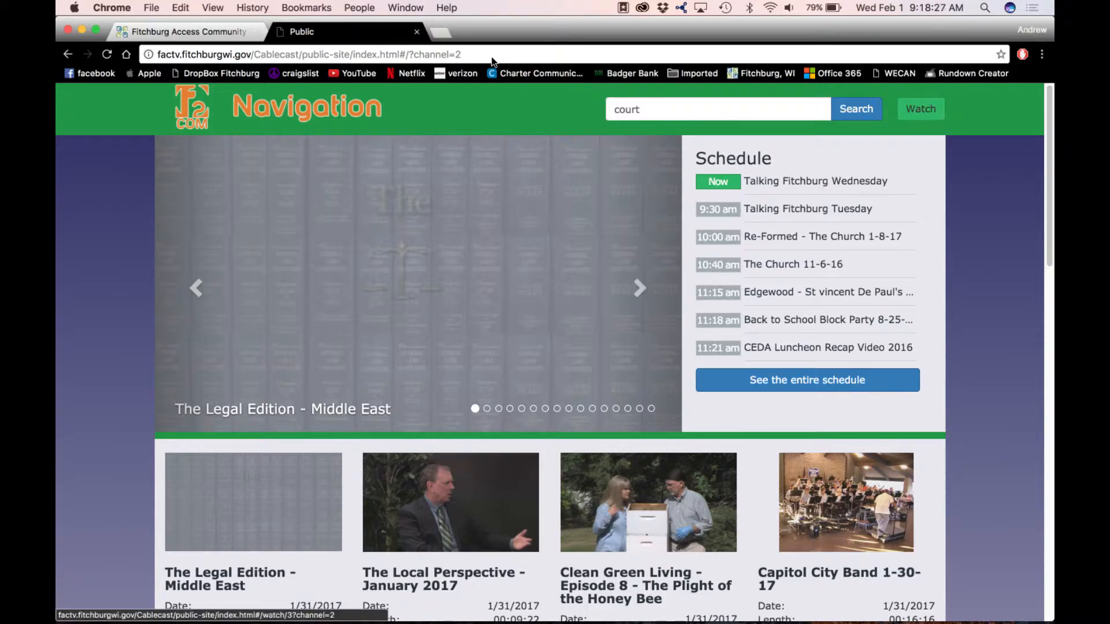
- Go to the Watch page with the Community Channel COM F2 live player and schedule
left_click(252, 503)
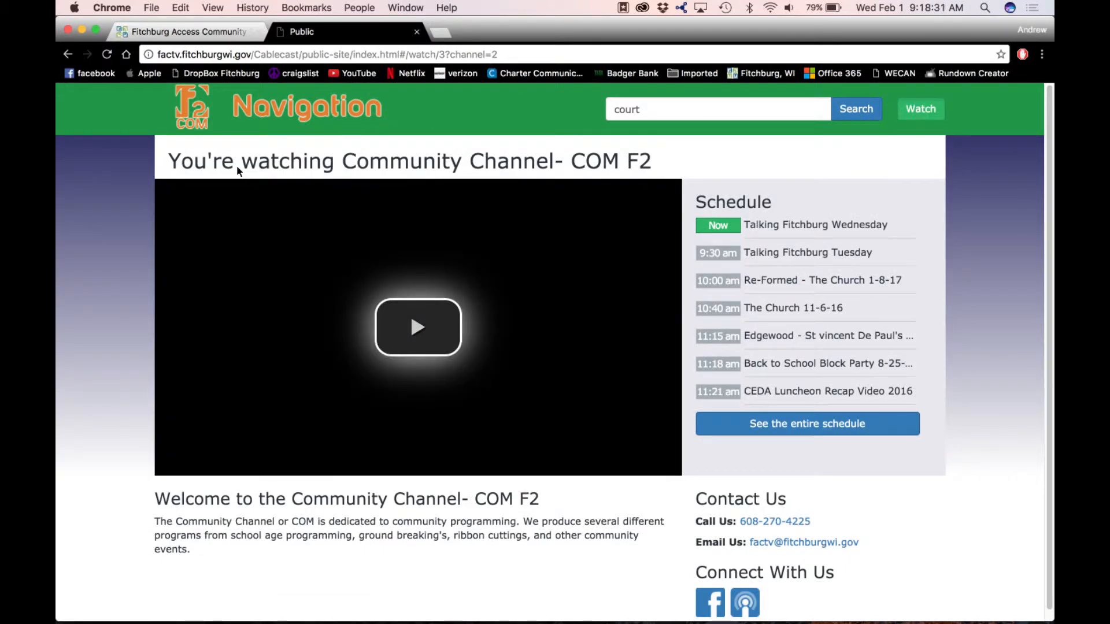
mouse_move(90, 175)
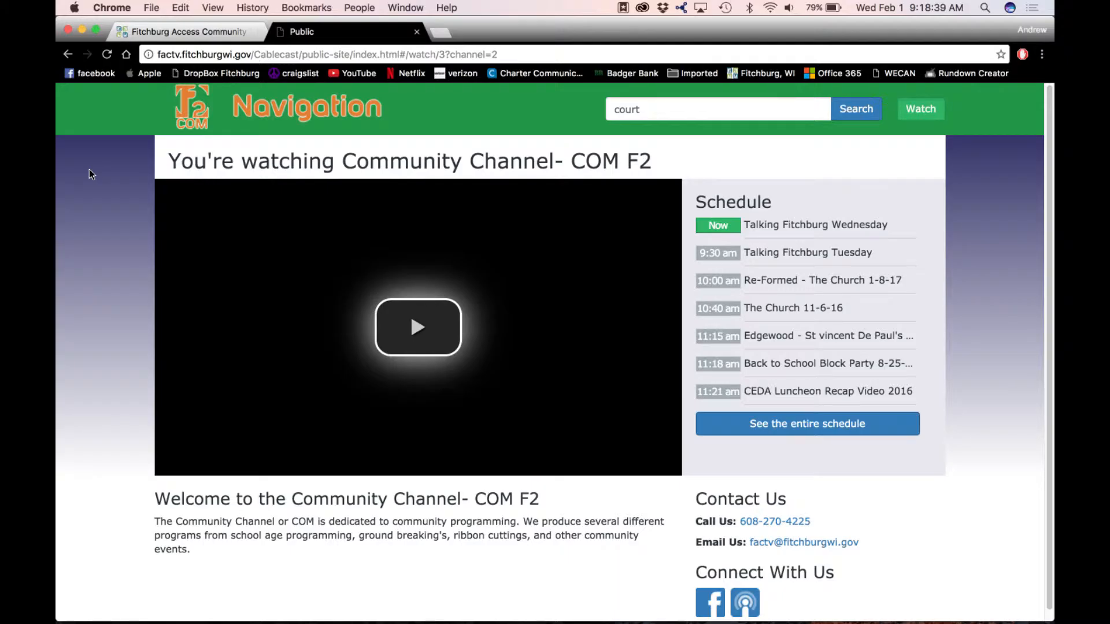
mouse_move(244, 170)
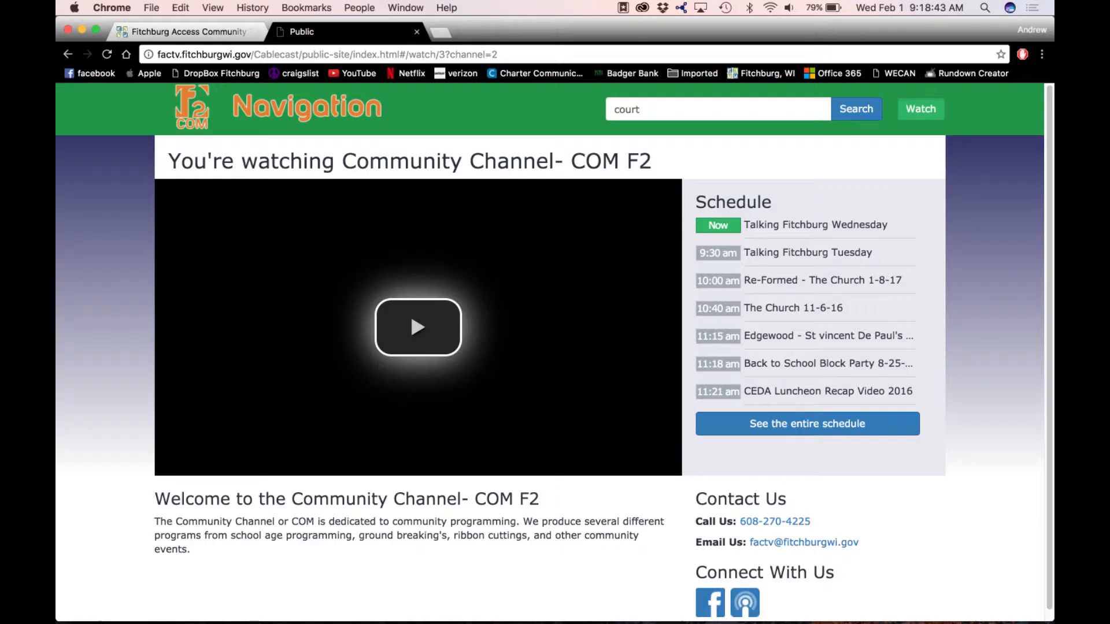
mouse_move(535, 215)
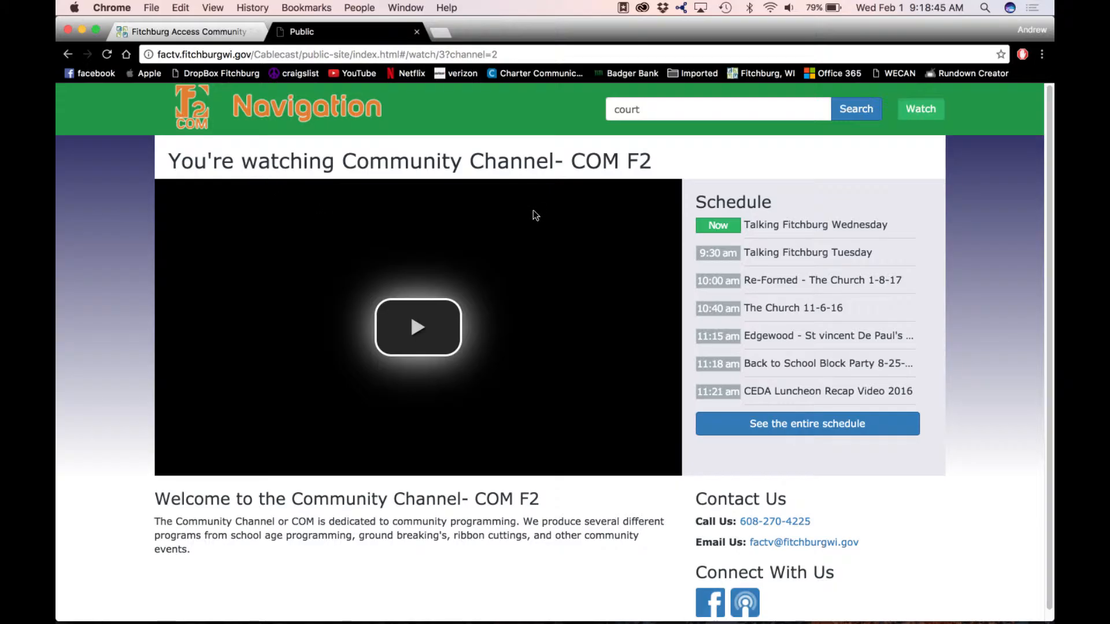
mouse_move(531, 229)
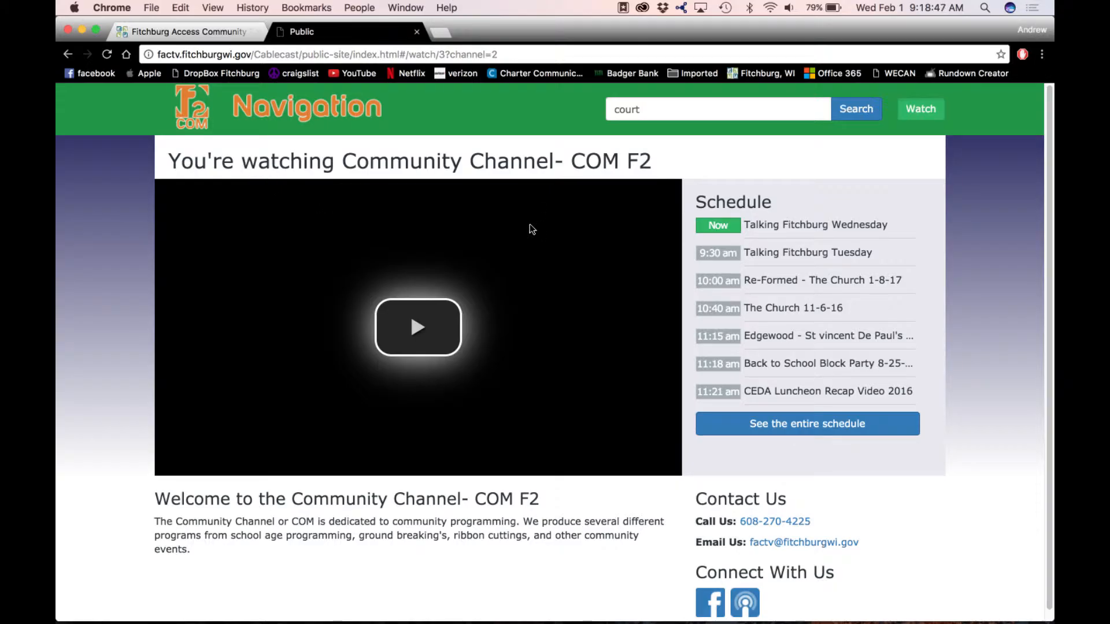
mouse_move(525, 231)
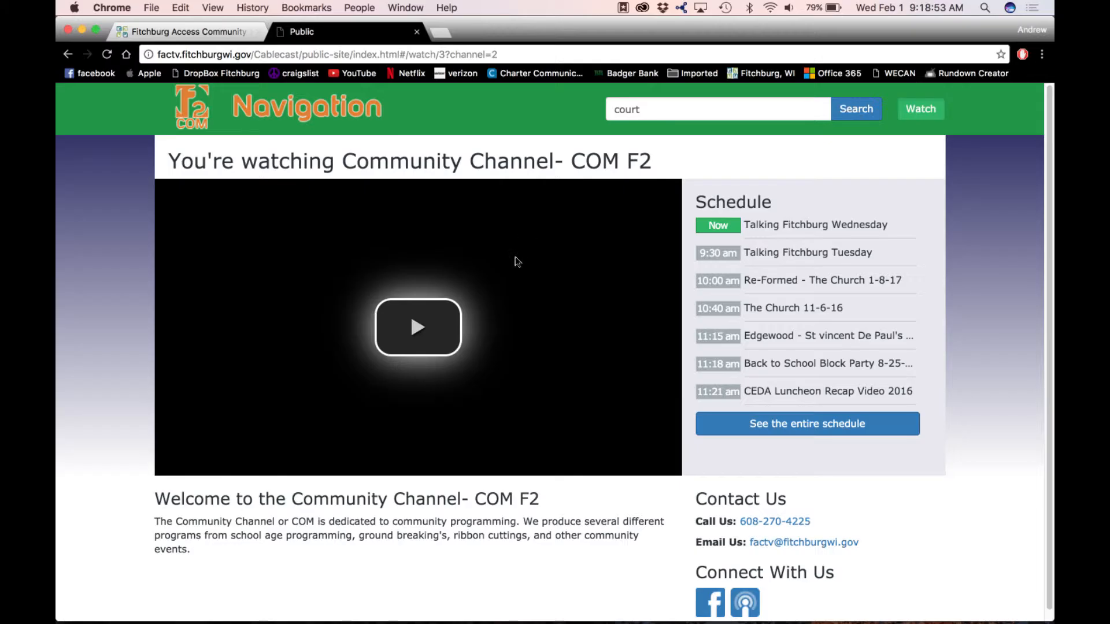
mouse_move(444, 311)
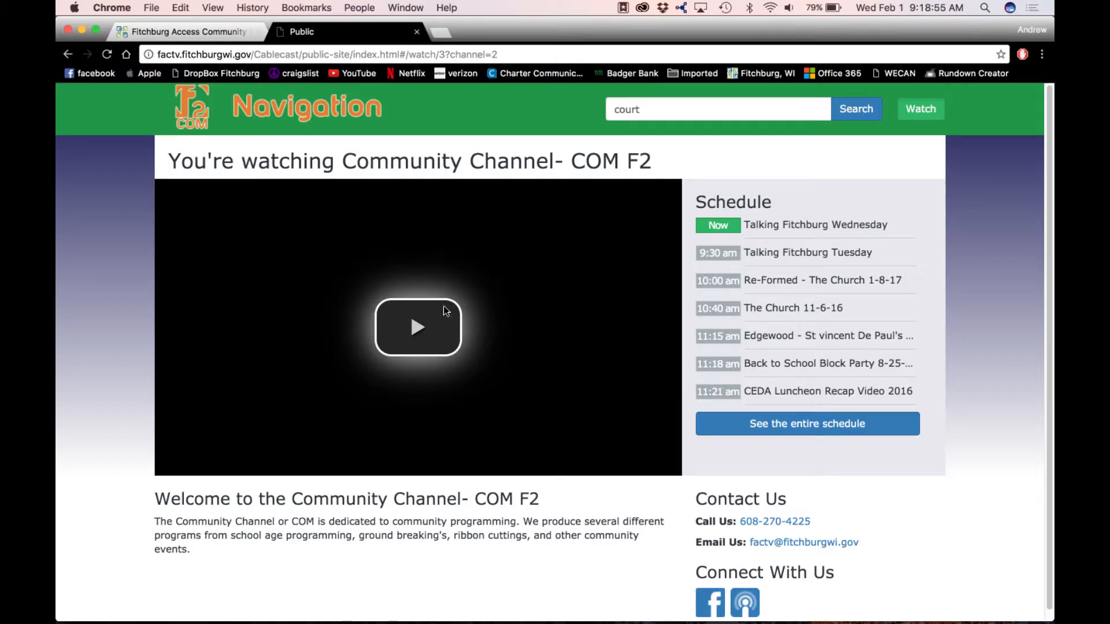